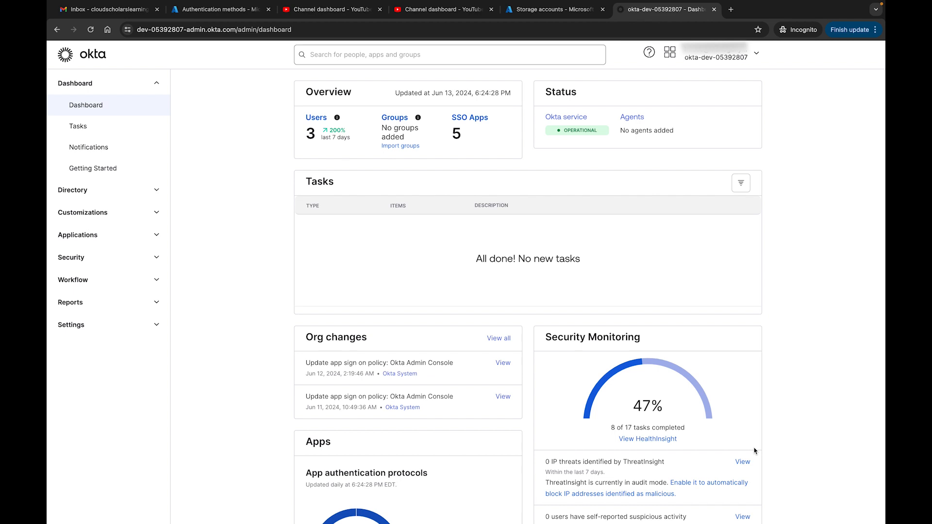
mouse_move(231, 275)
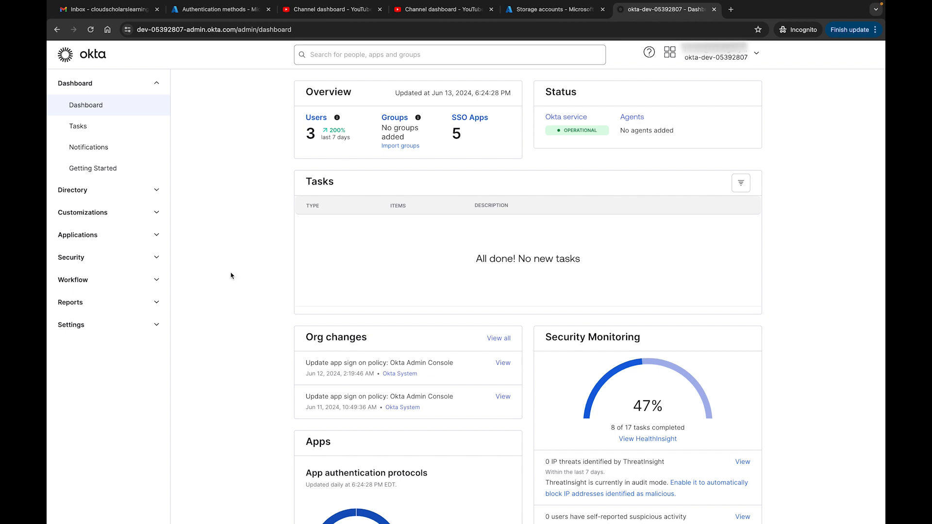
Go to the Administrators page under the Security section of the sidebar
click(71, 257)
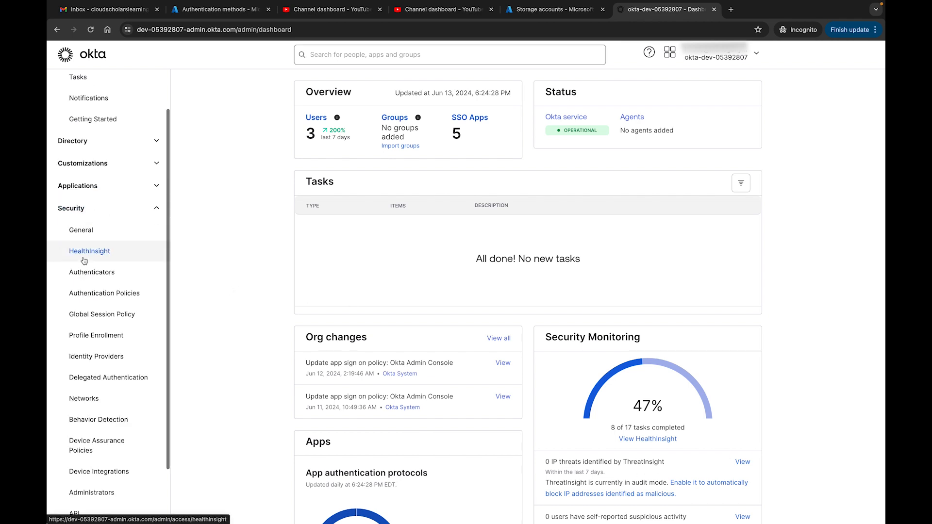
click(92, 431)
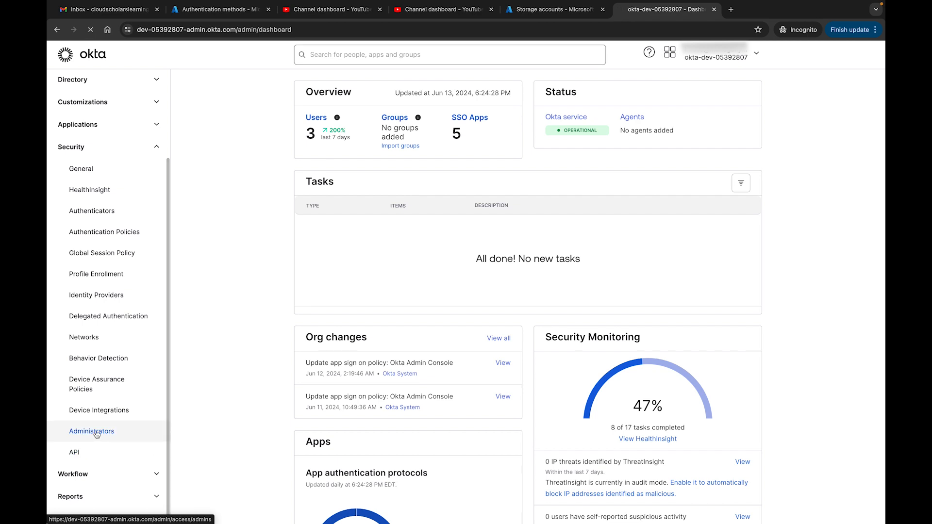
click(91, 432)
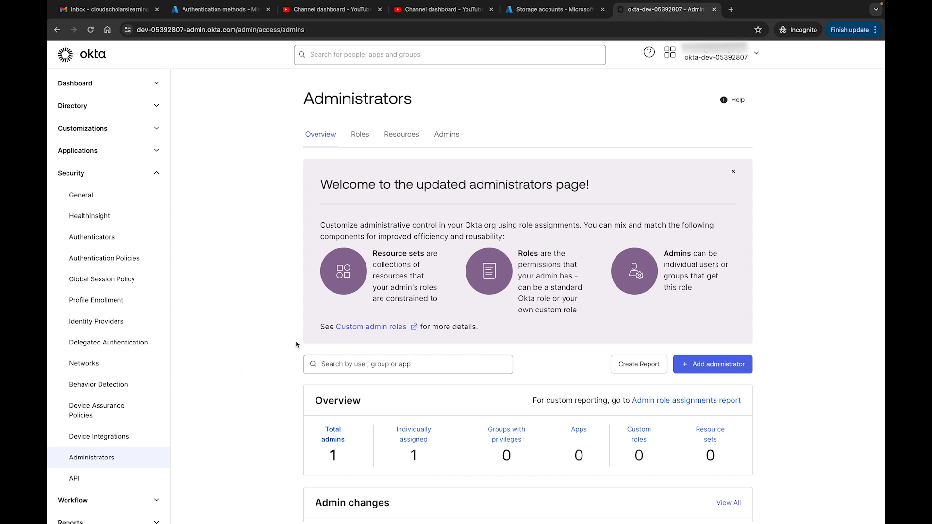
Review the standard admin roles list and bring up the Read-only administrators help article
click(360, 134)
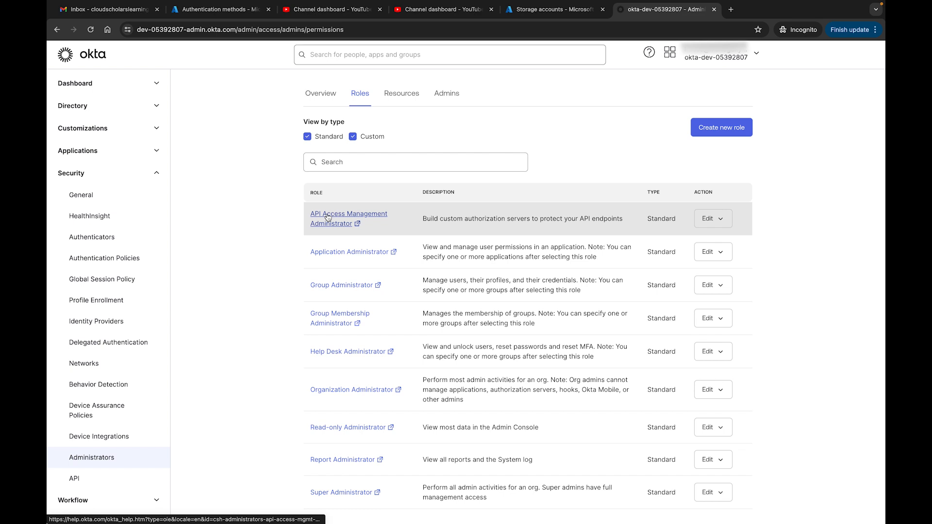
click(349, 213)
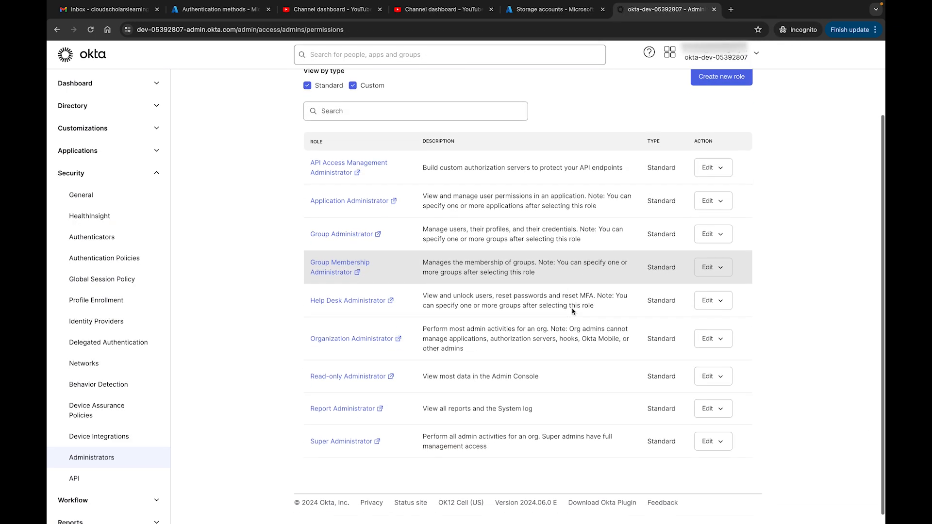
click(349, 376)
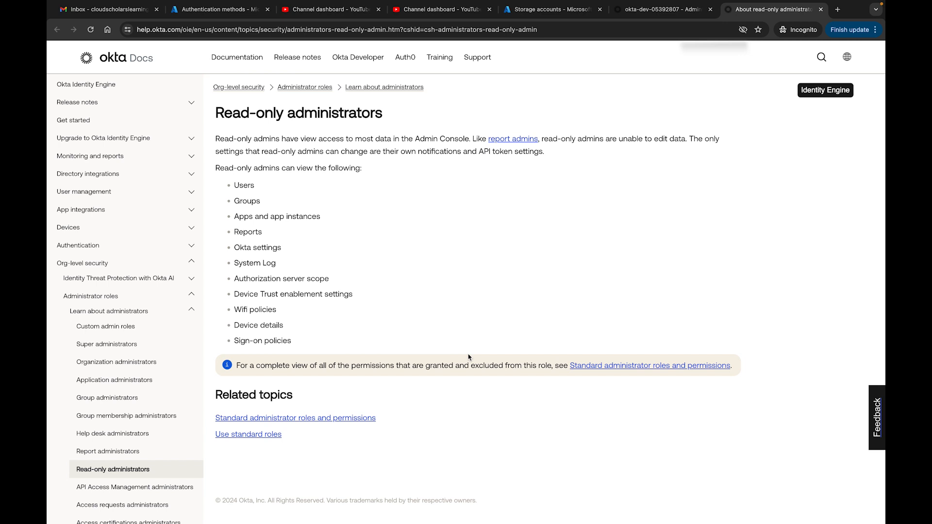
mouse_move(359, 160)
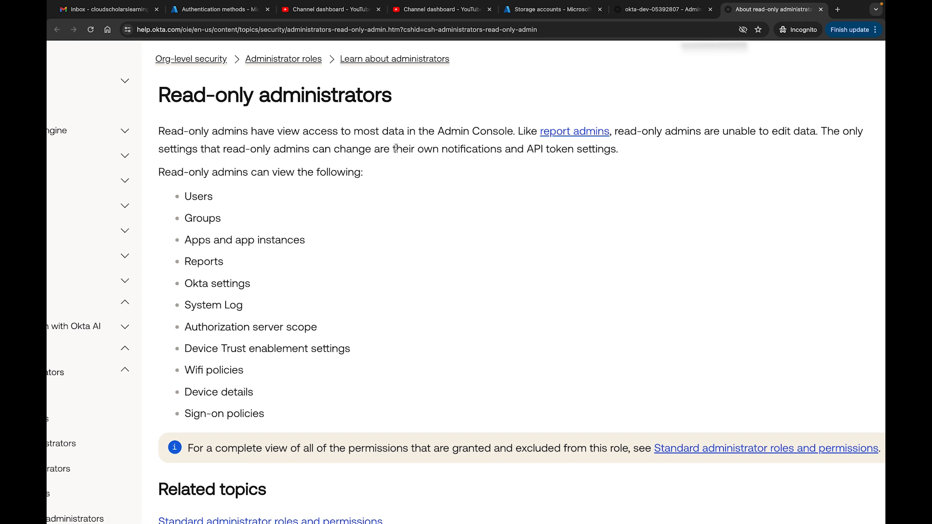
mouse_move(566, 169)
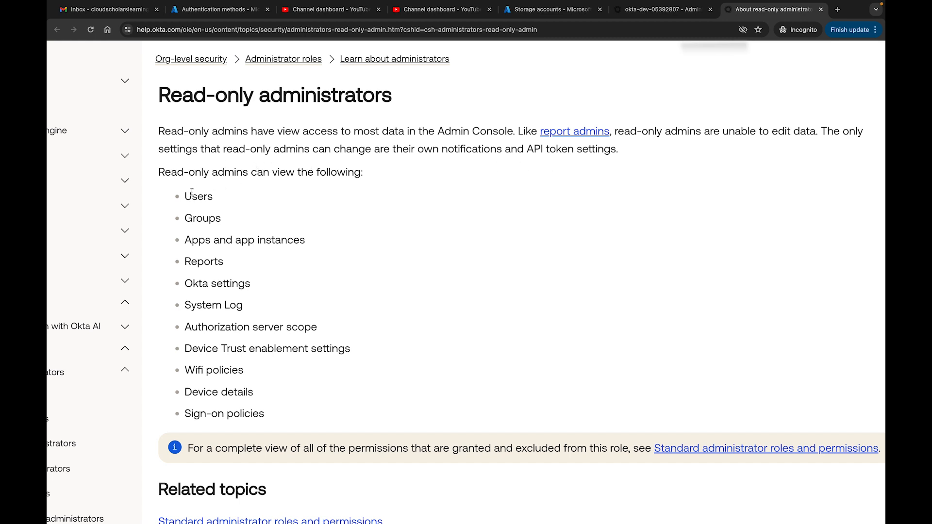
drag(185, 196, 221, 218)
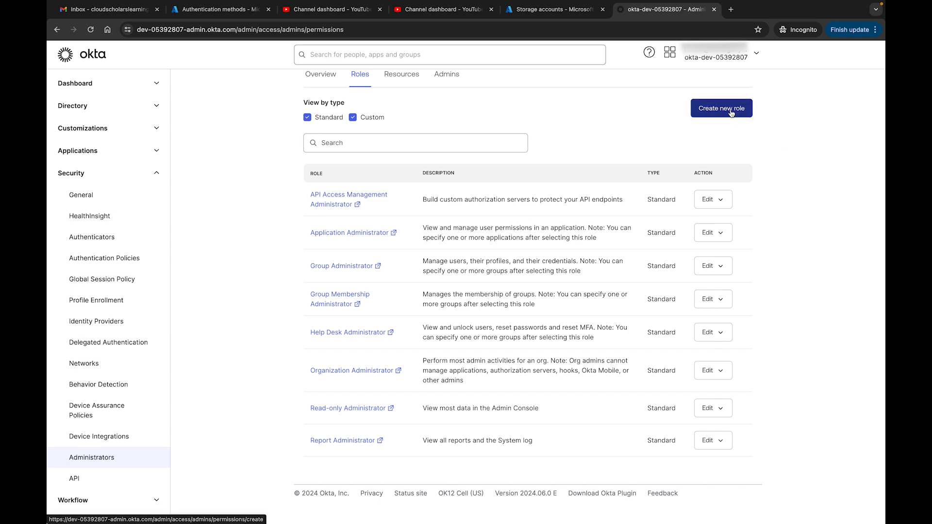
Start a new custom role named 'Lead Help Desk Role' and tick the Manage users permission
click(721, 108)
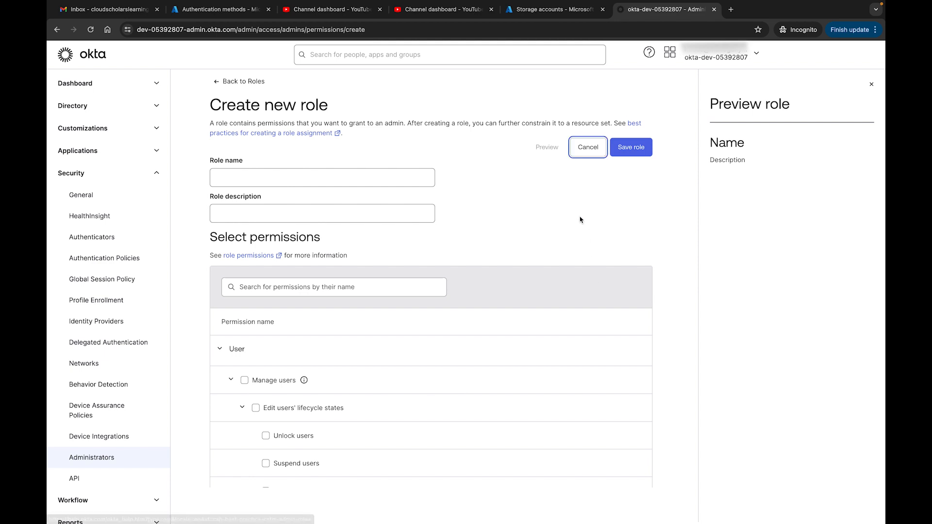
click(321, 176)
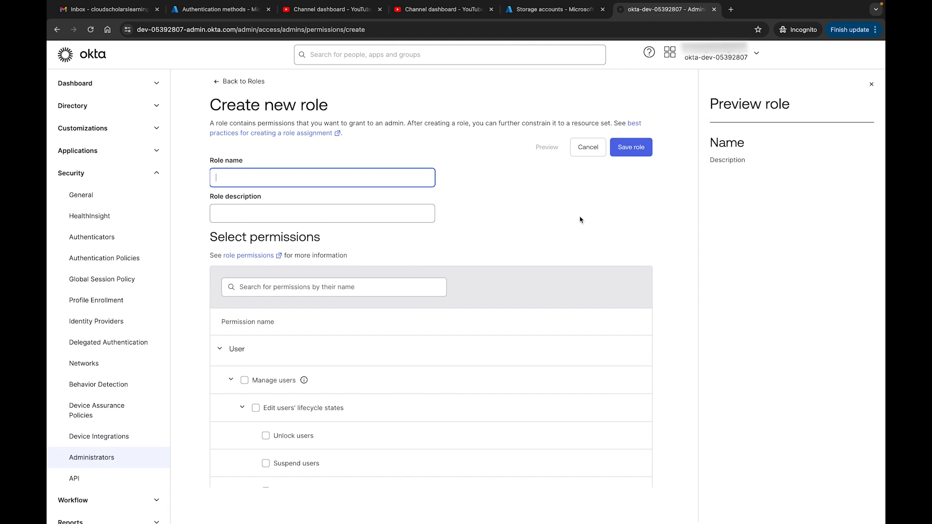
text(Lead)
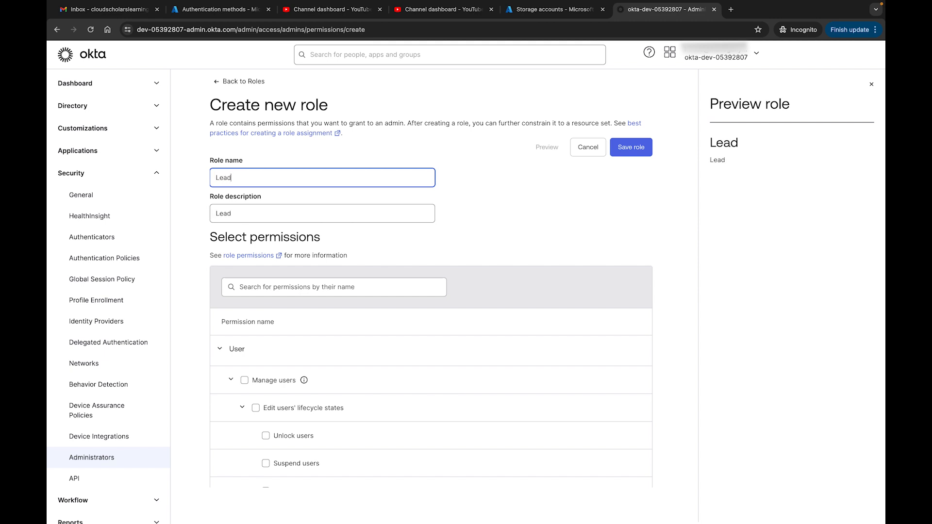
text(Help Desk Role)
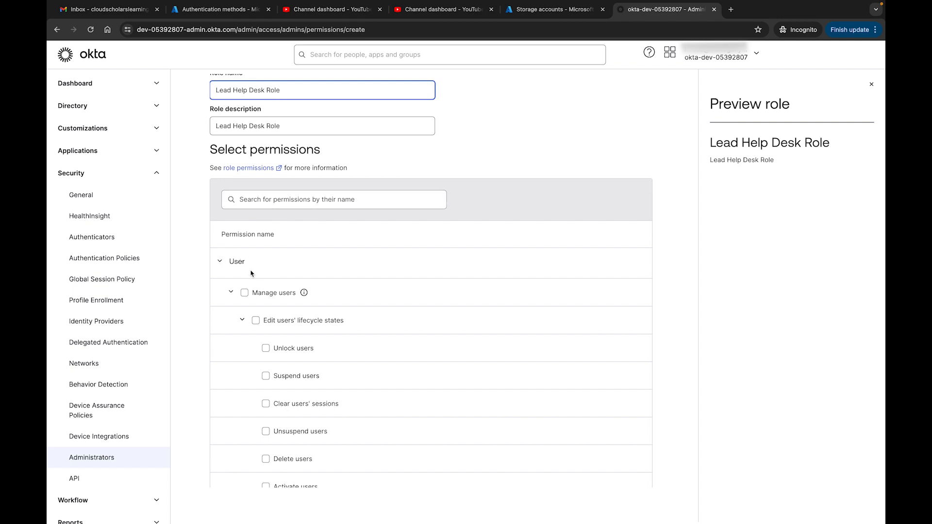
click(245, 293)
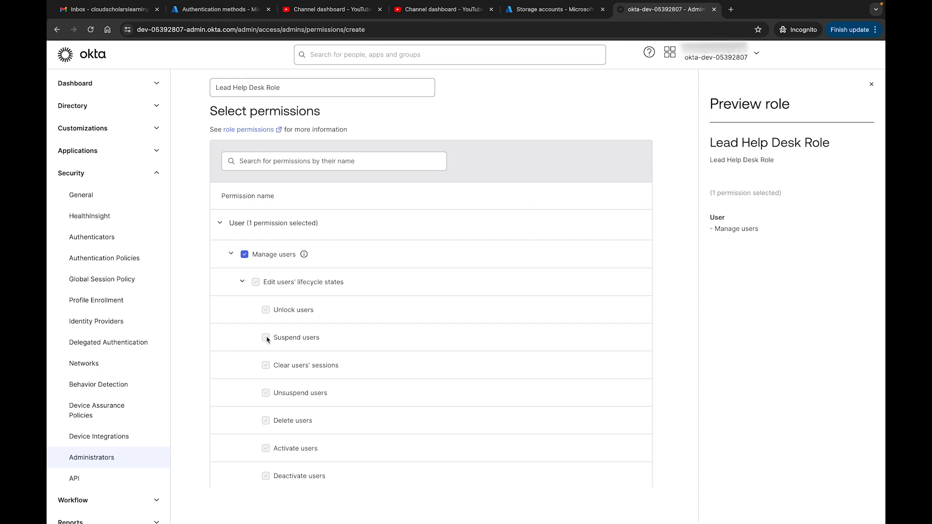
Toggle individual user permissions, settle on the full Manage users permission and review its sub-permissions
click(245, 254)
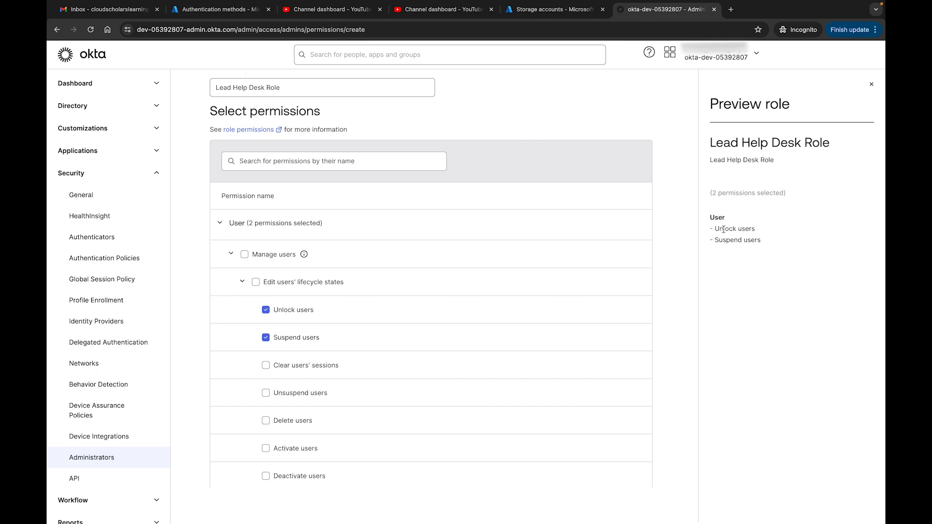
mouse_move(774, 201)
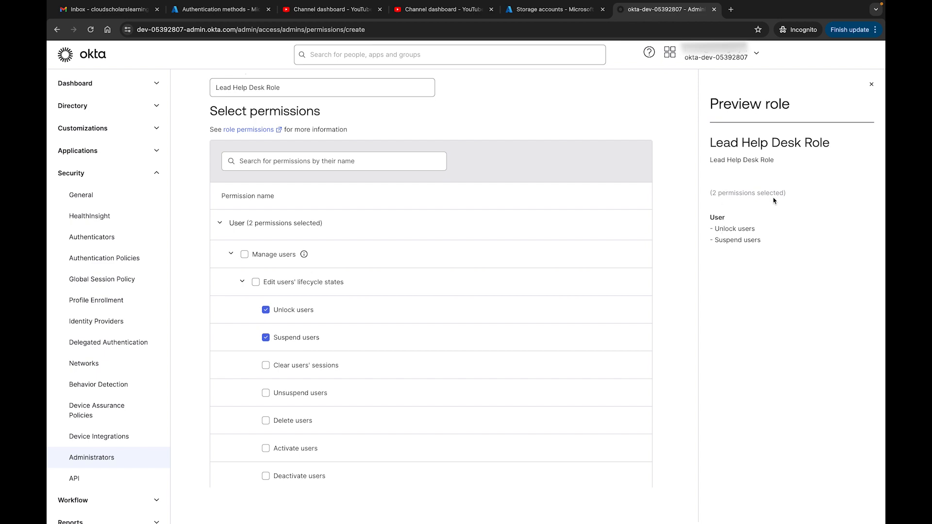
click(244, 253)
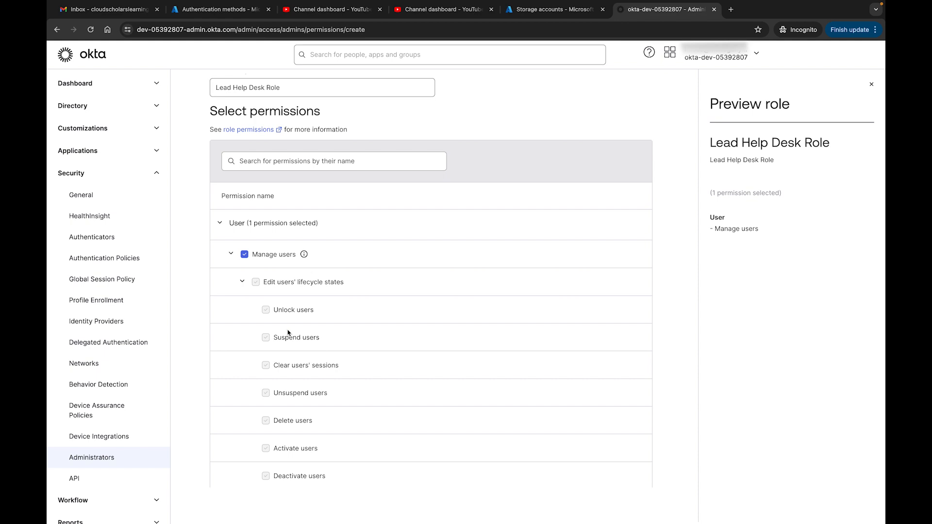
scroll(down, 3)
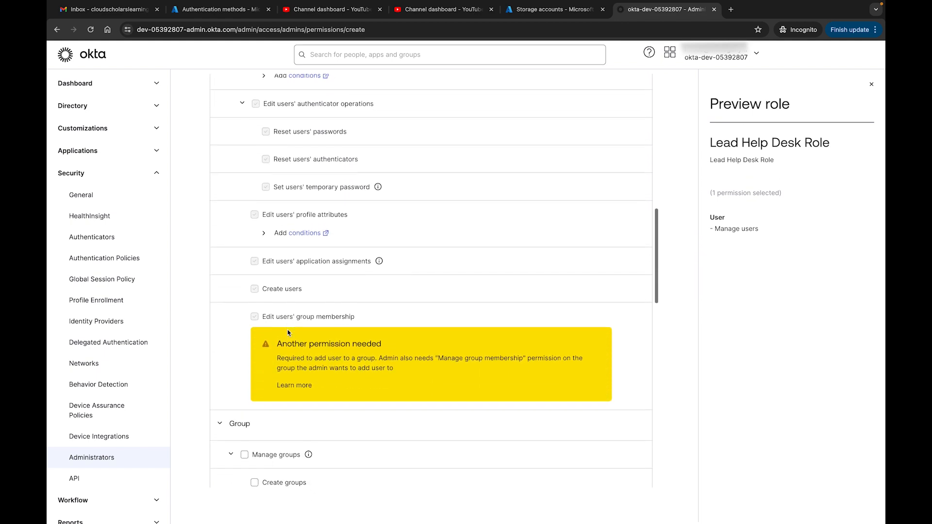
scroll(down, 3)
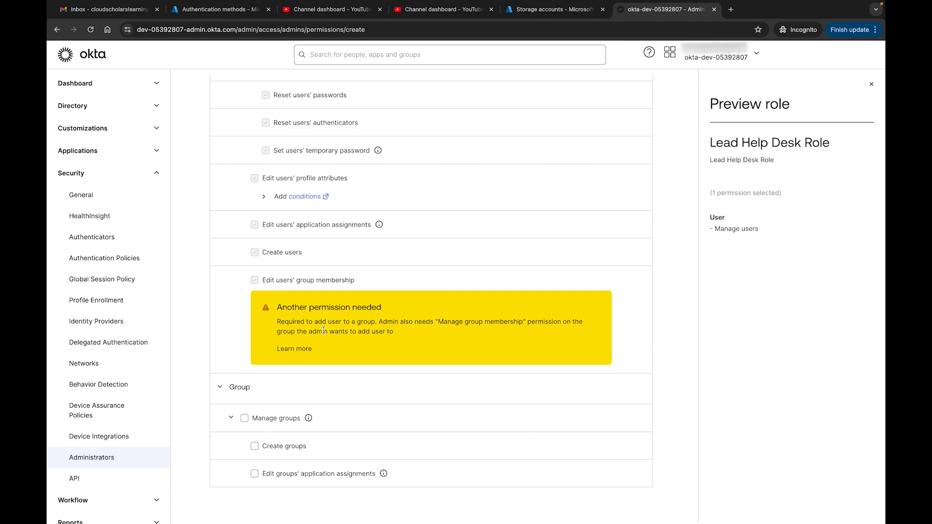
scroll(down, 3)
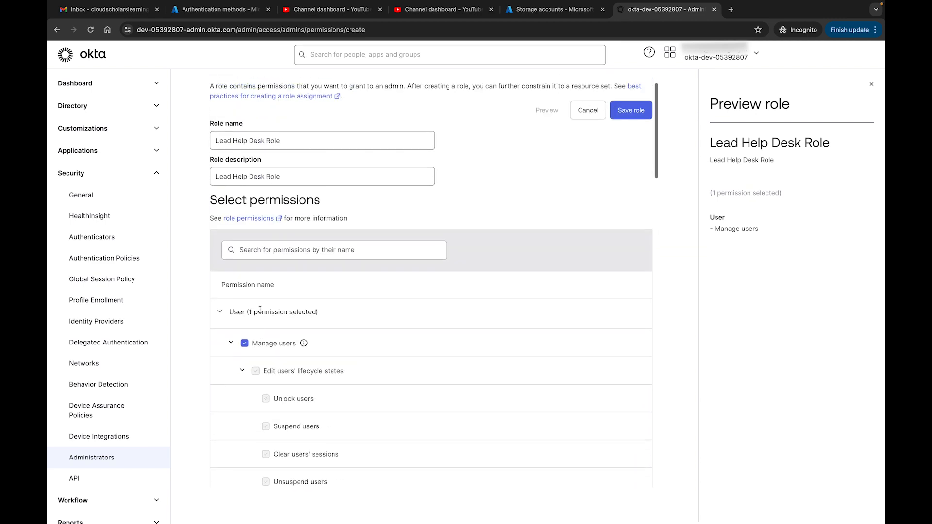
click(245, 343)
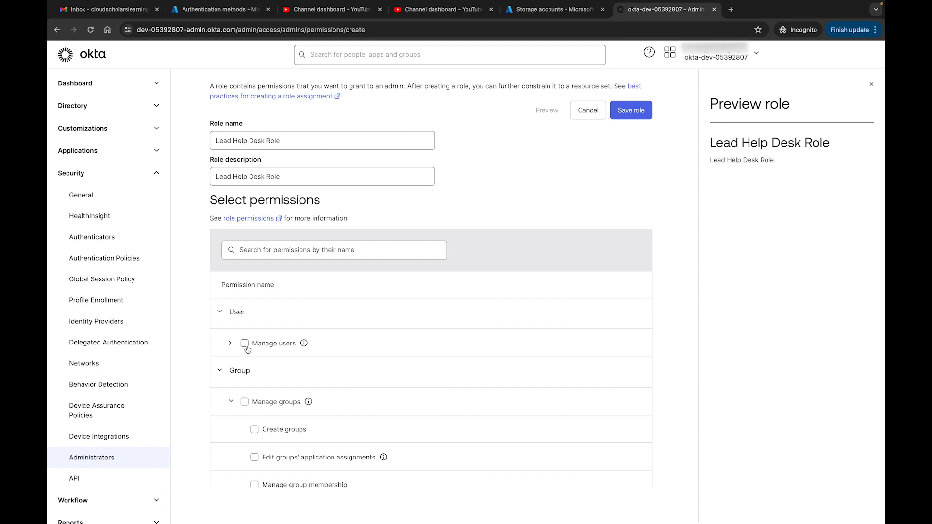
click(245, 343)
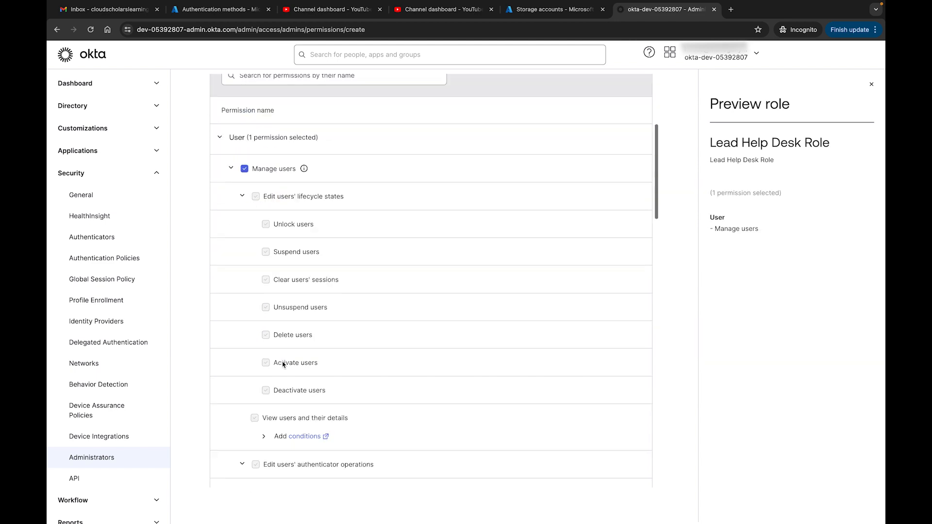
scroll(down, 3)
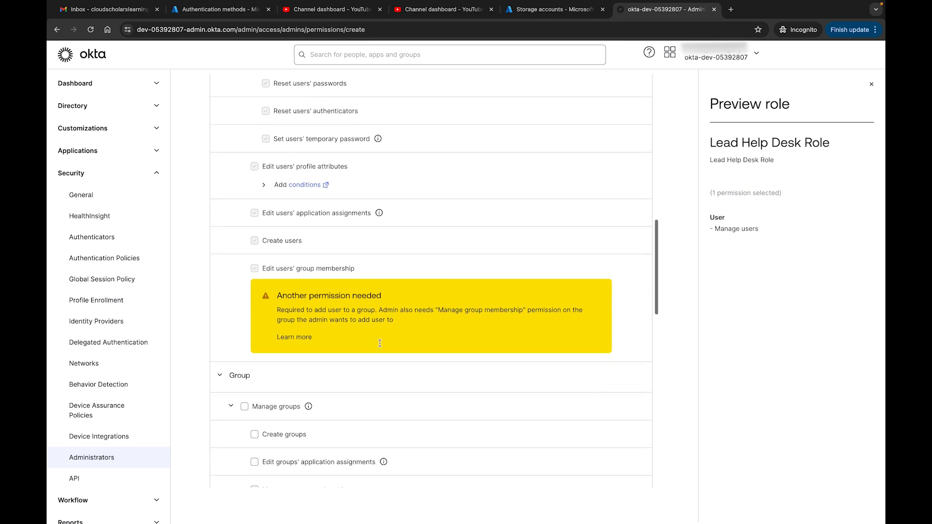
Grant the role manage groups, View application details and Run Imports permissions
click(244, 407)
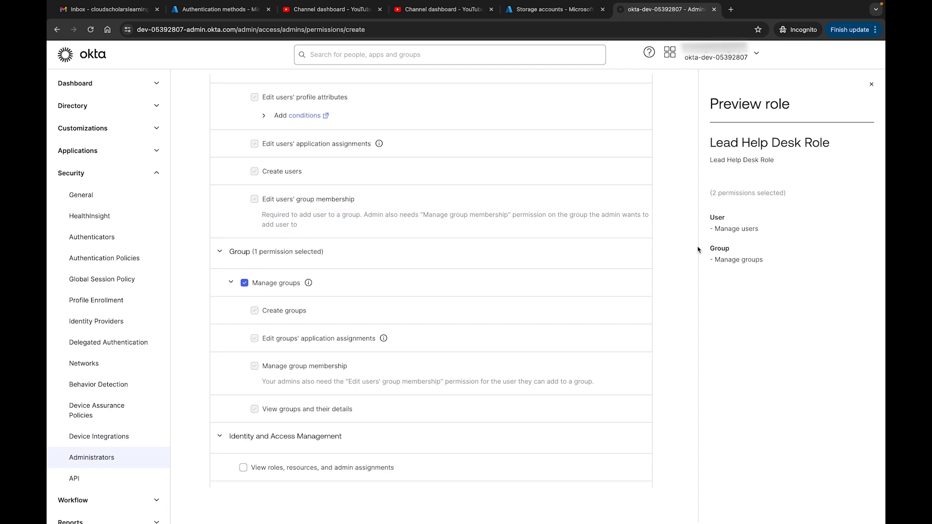
scroll(down, 3)
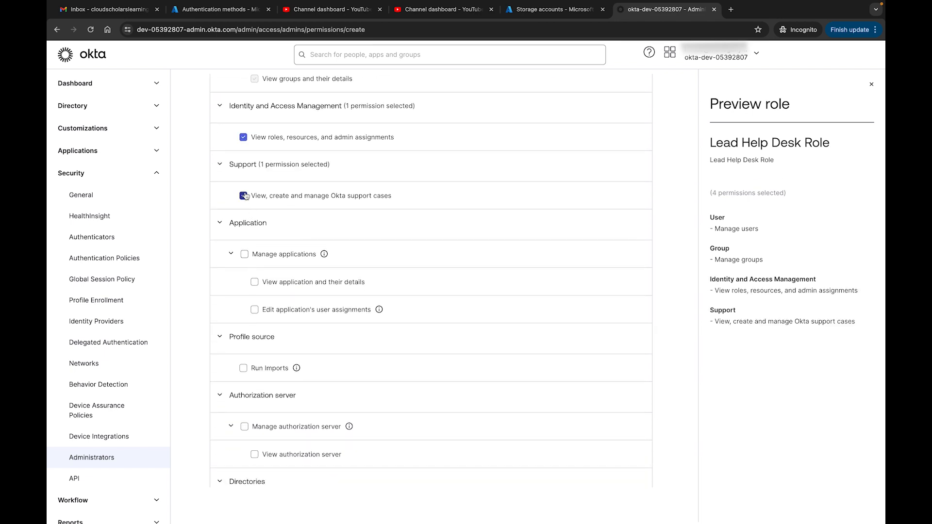
scroll(down, 3)
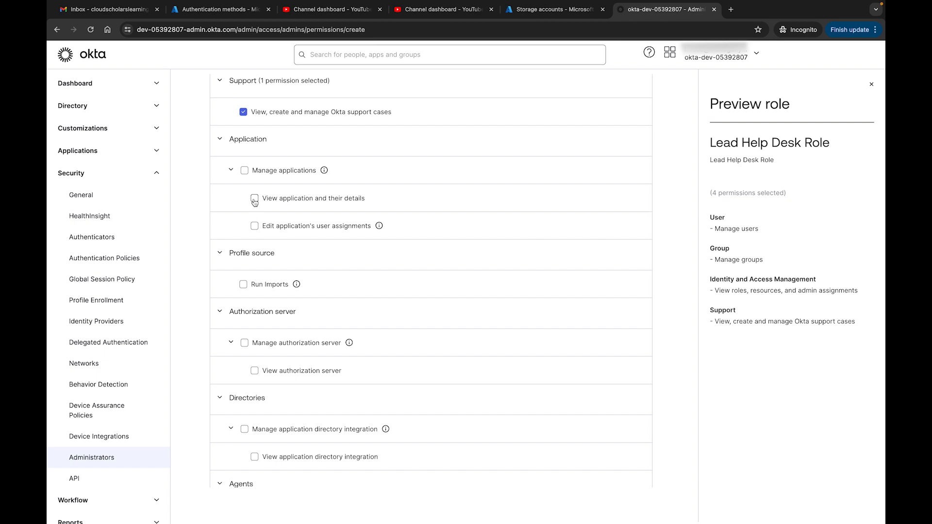
click(254, 198)
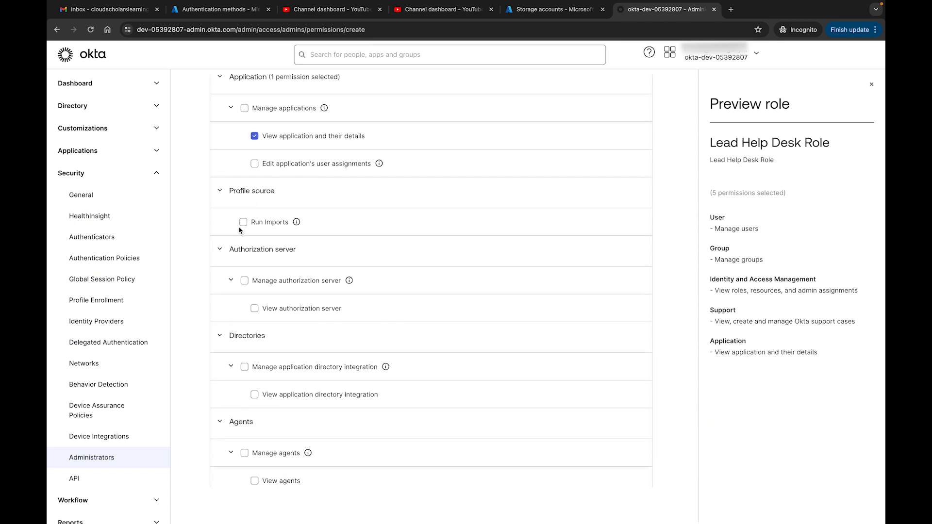
click(243, 222)
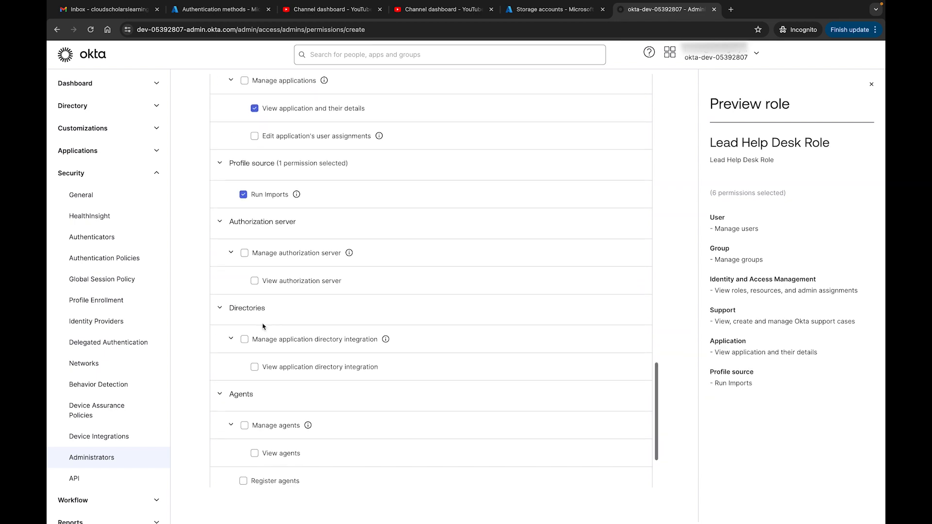
Grant the role the Manage agents permission further down the list
scroll(down, 3)
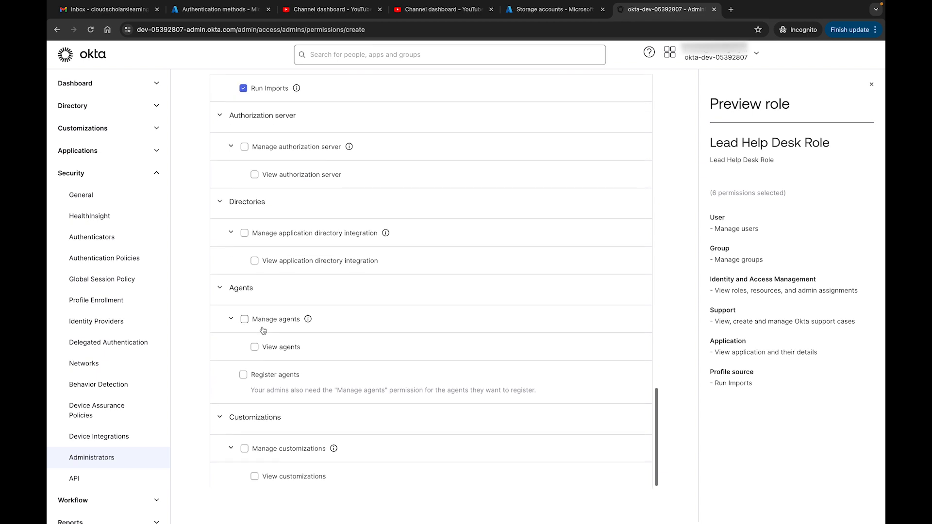
scroll(down, 3)
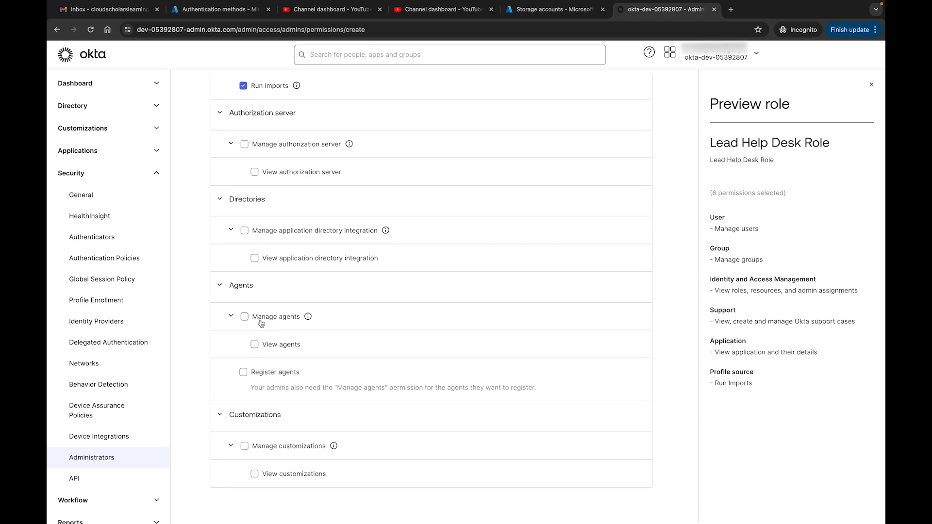
click(245, 317)
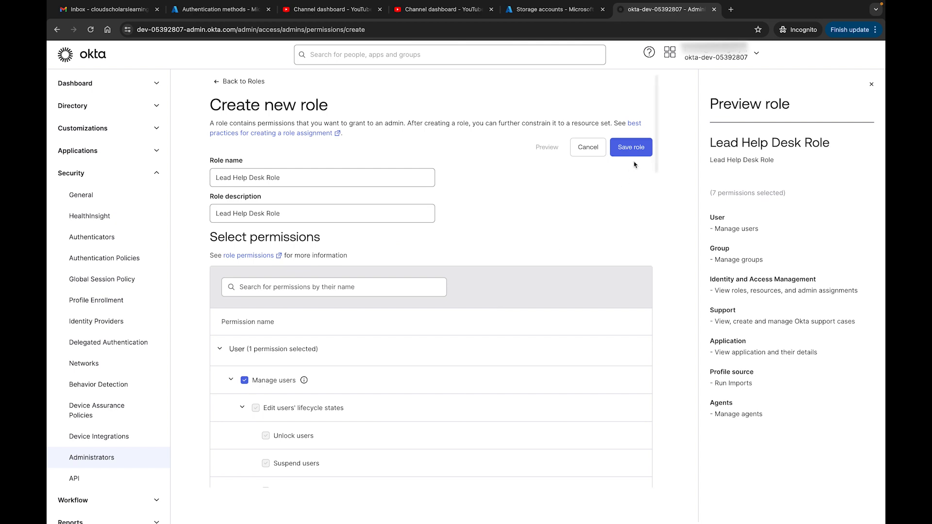
Save Lead Help Desk Role as a Custom role and switch to the empty Resources list
click(630, 147)
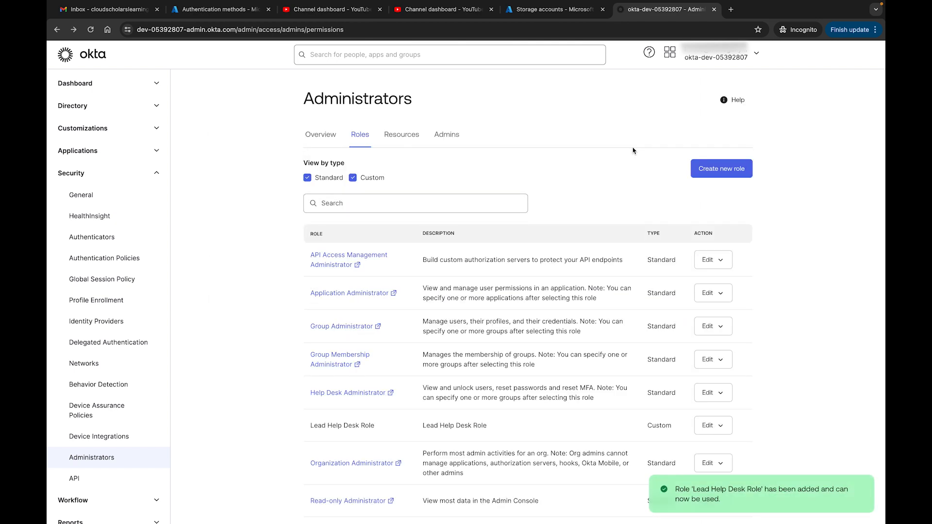
scroll(down, 3)
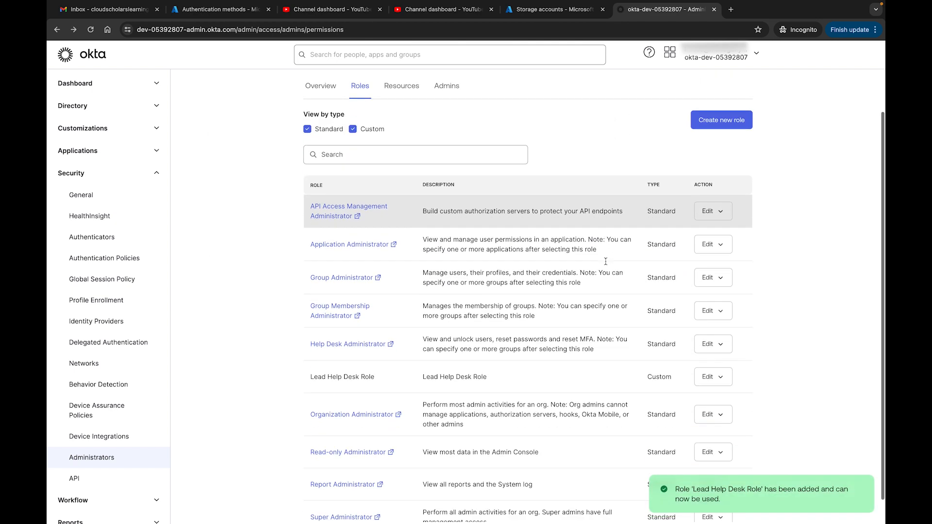
scroll(down, 3)
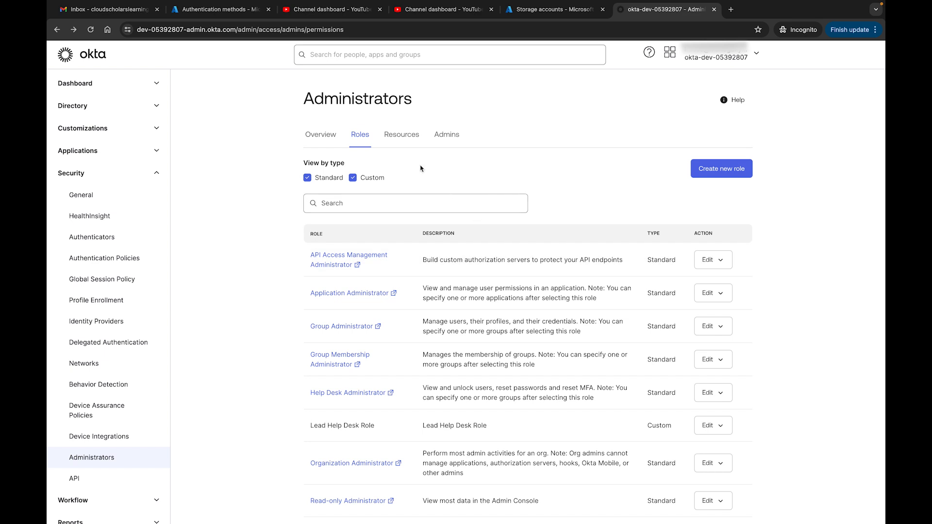
click(401, 134)
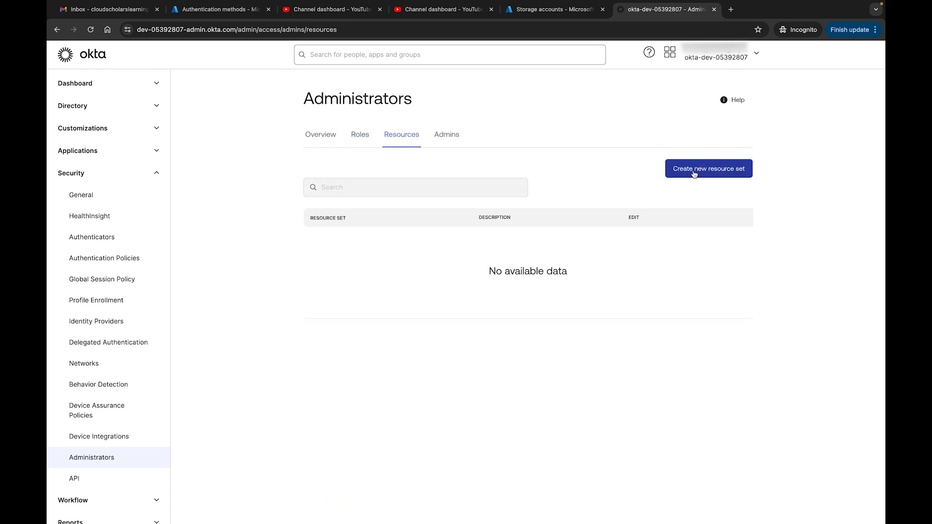
Start a new resource set with name and description 'superhelpdesk'
click(708, 168)
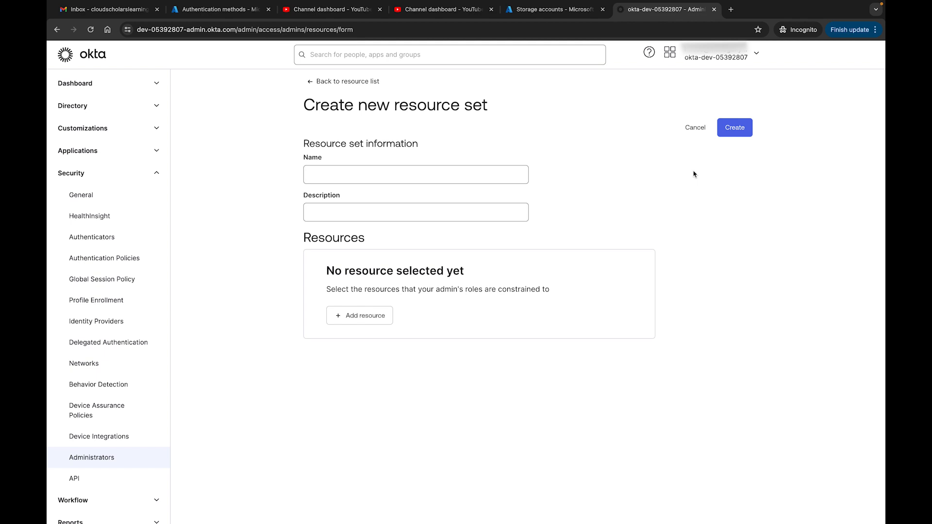
text(superhelpde)
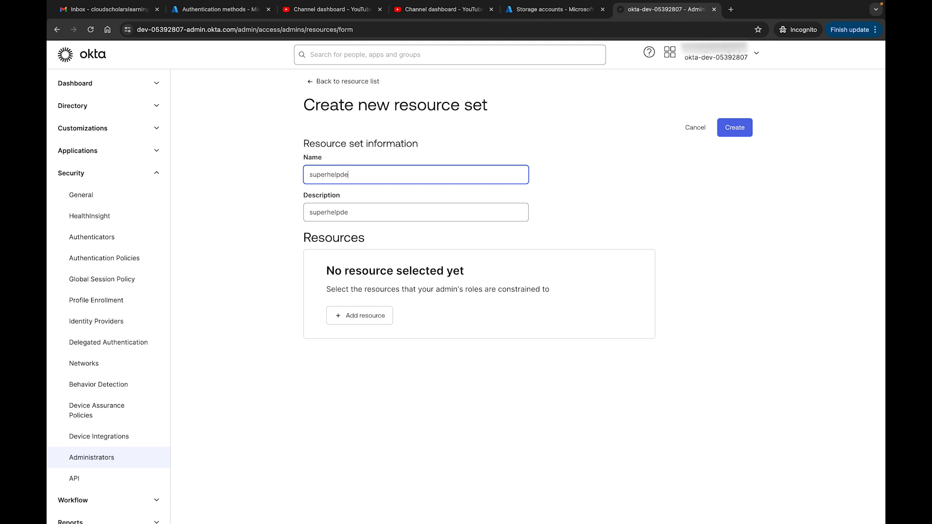
text(sk)
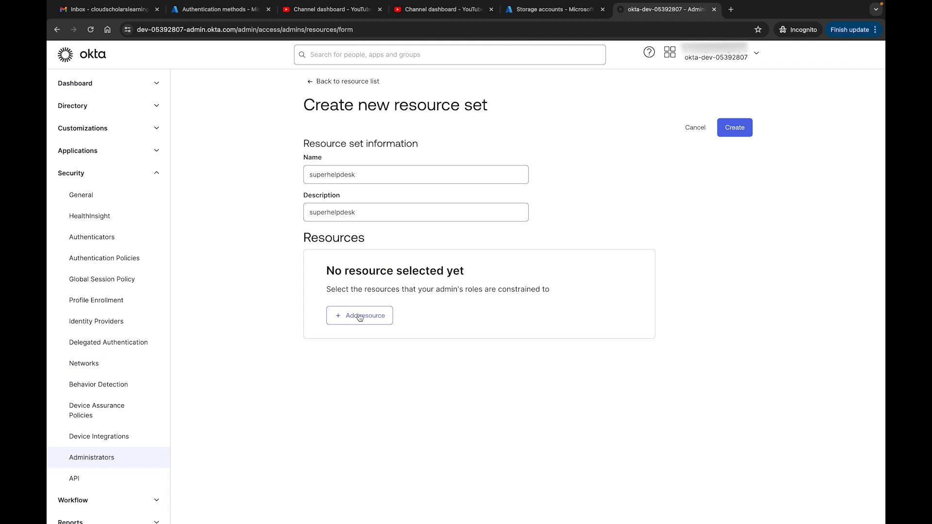
Add all Users and all Groups as resources to the superhelpdesk set
click(360, 315)
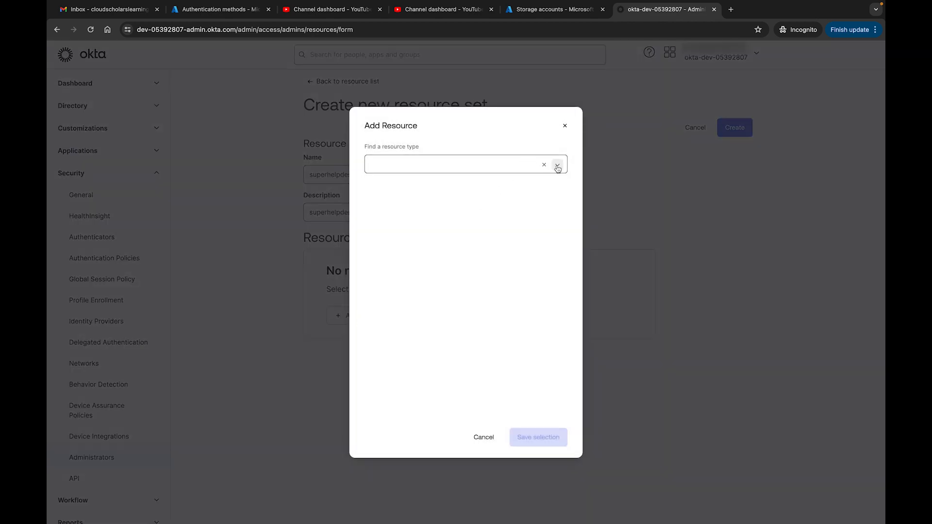
click(558, 164)
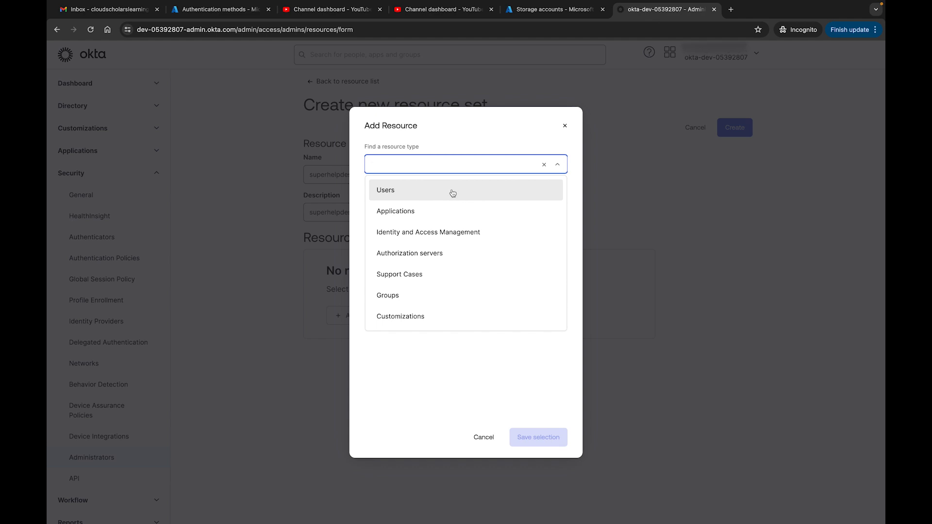
click(386, 189)
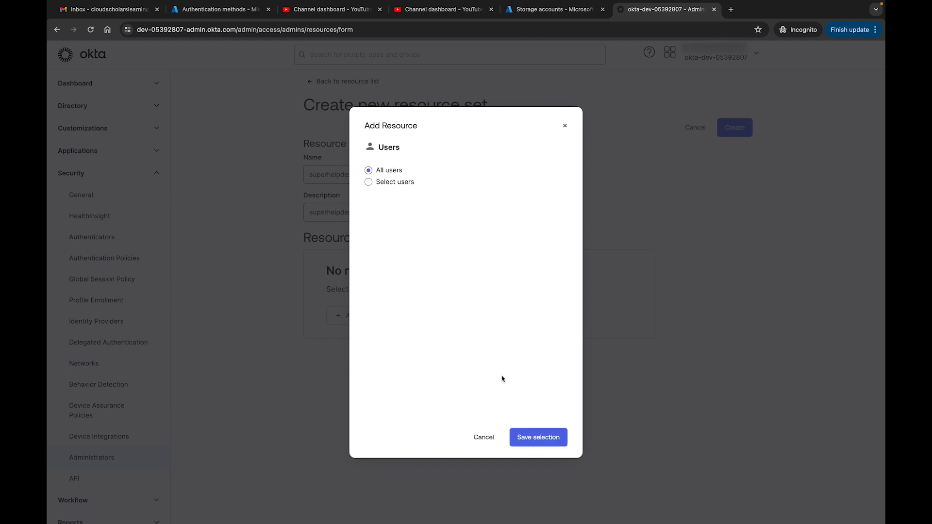
click(537, 437)
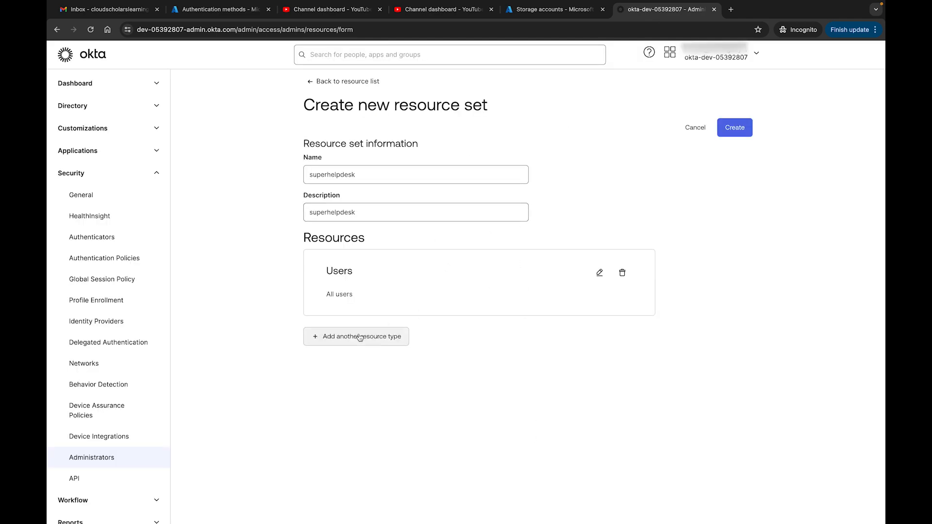
click(357, 337)
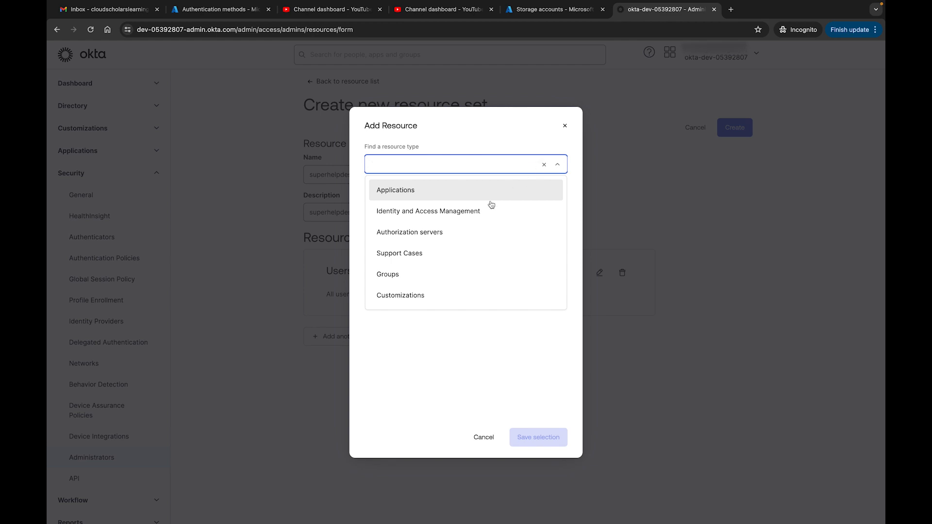
click(388, 274)
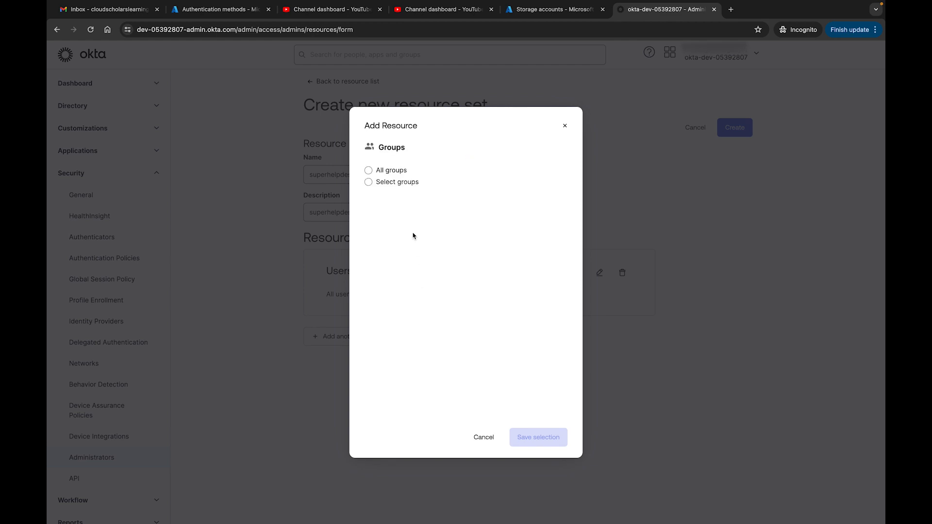
click(369, 170)
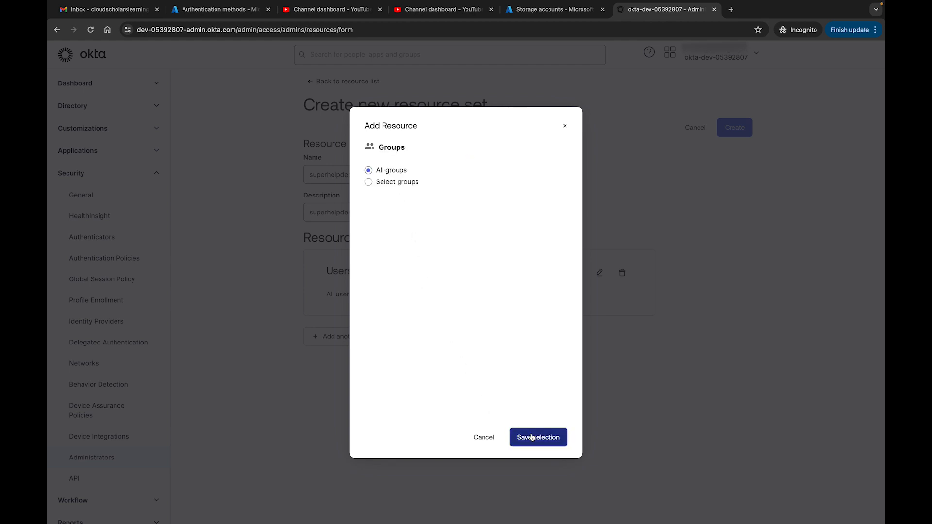
click(537, 438)
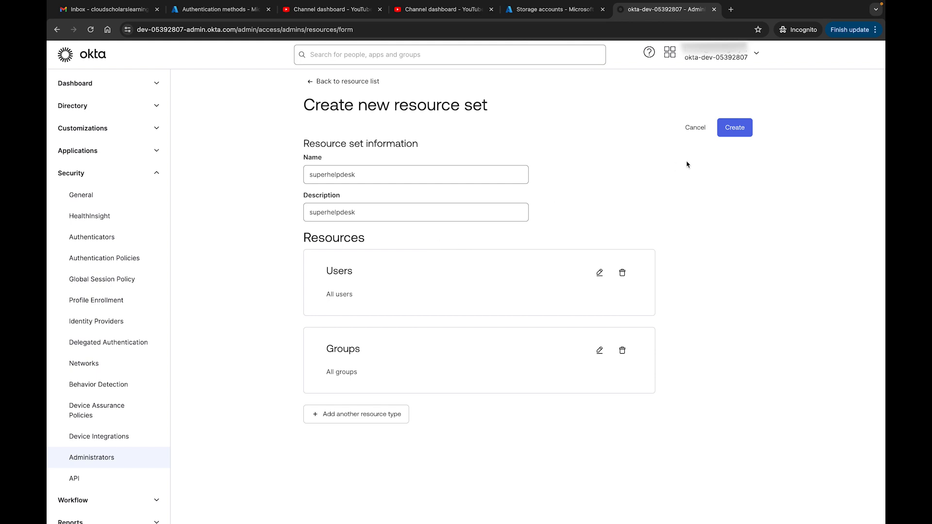
mouse_move(430, 304)
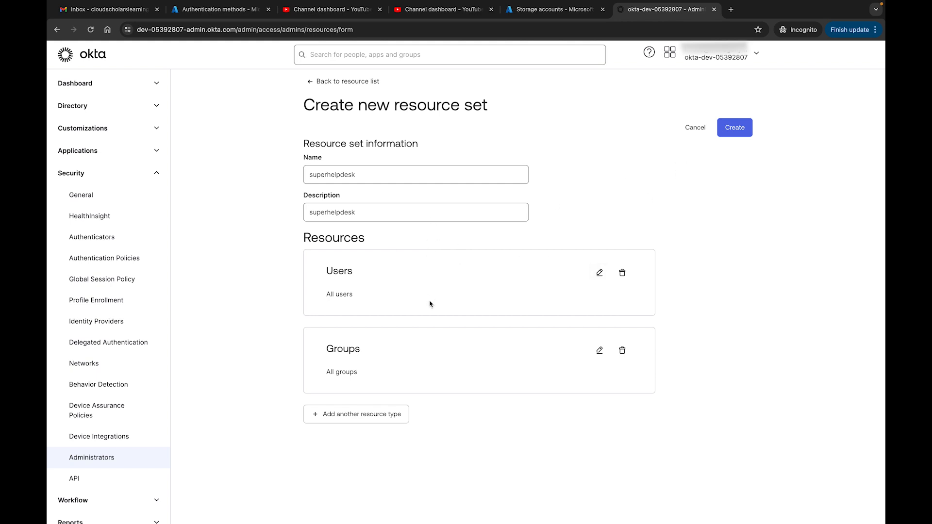
Add support Cases opened by the admin and create the superhelpdesk resource set
click(356, 414)
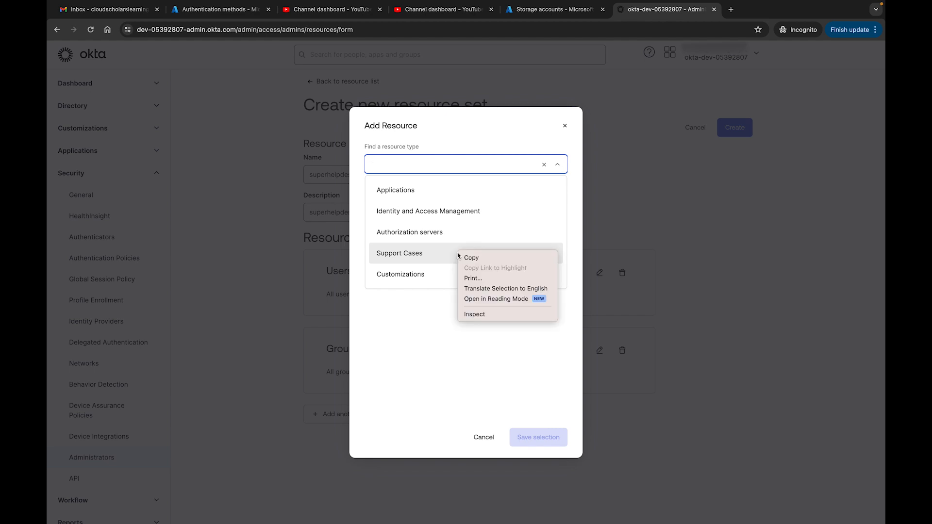
click(399, 252)
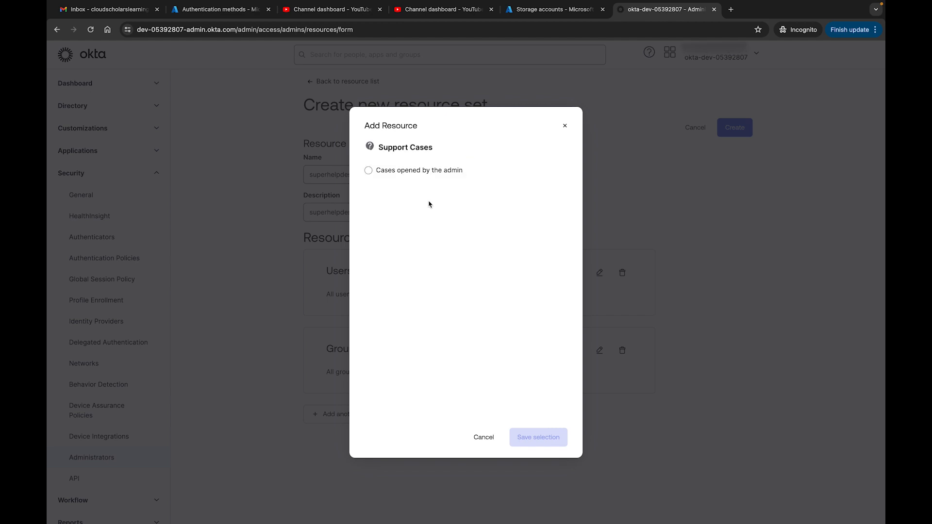
click(538, 438)
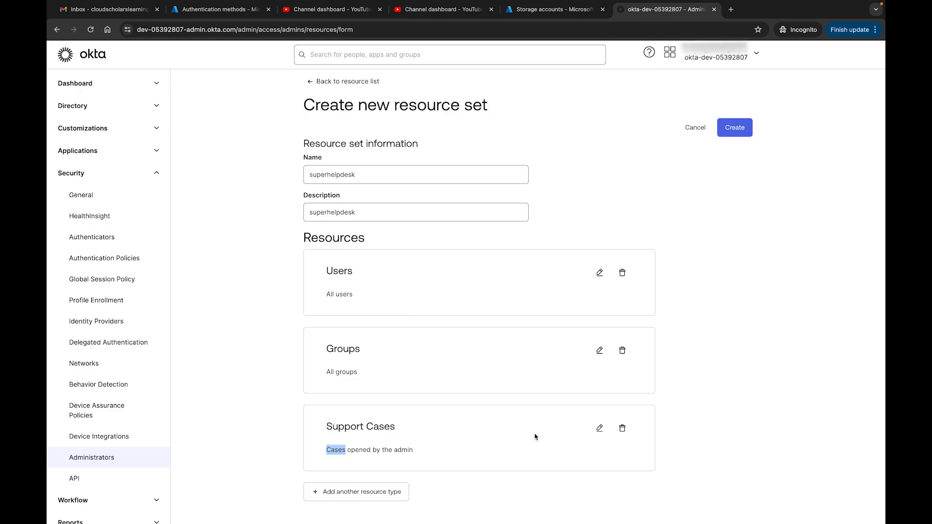
click(734, 127)
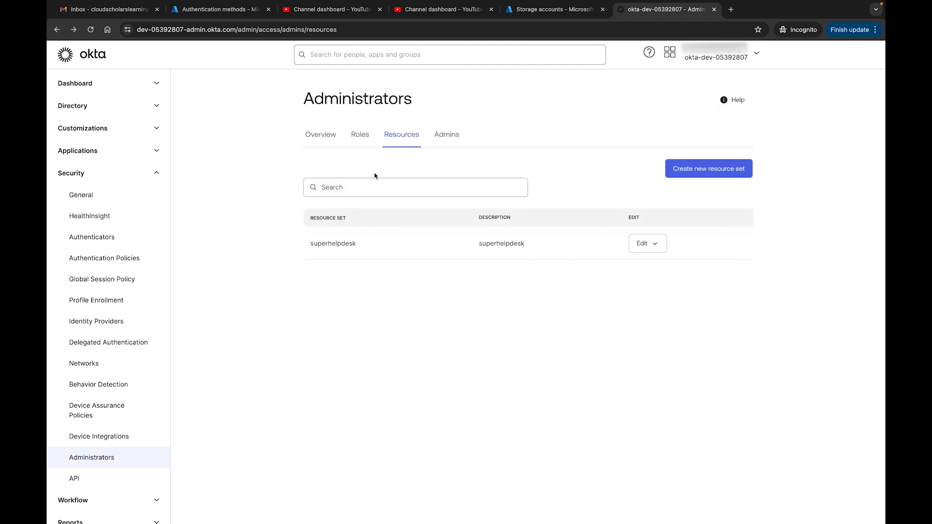
Open and leave the assignments page of Lead Help Desk Role, returning to the Roles list
click(360, 134)
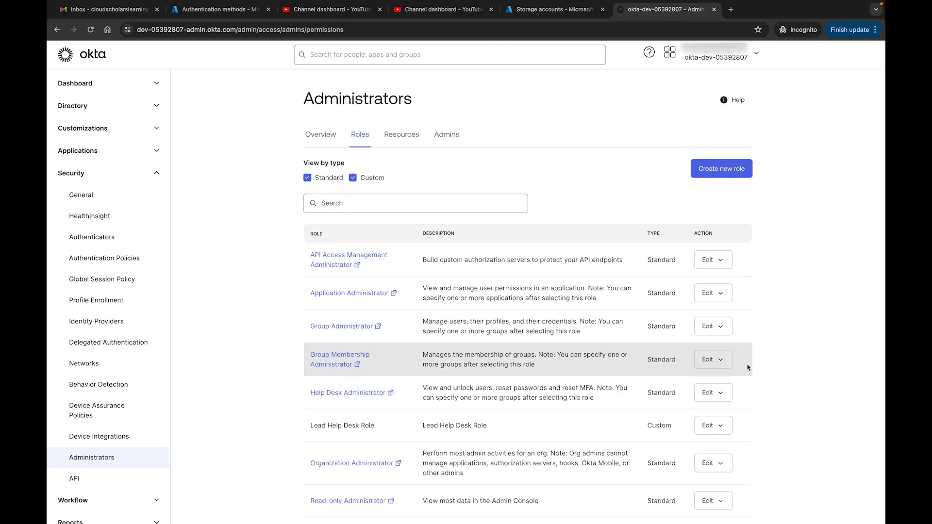
click(721, 354)
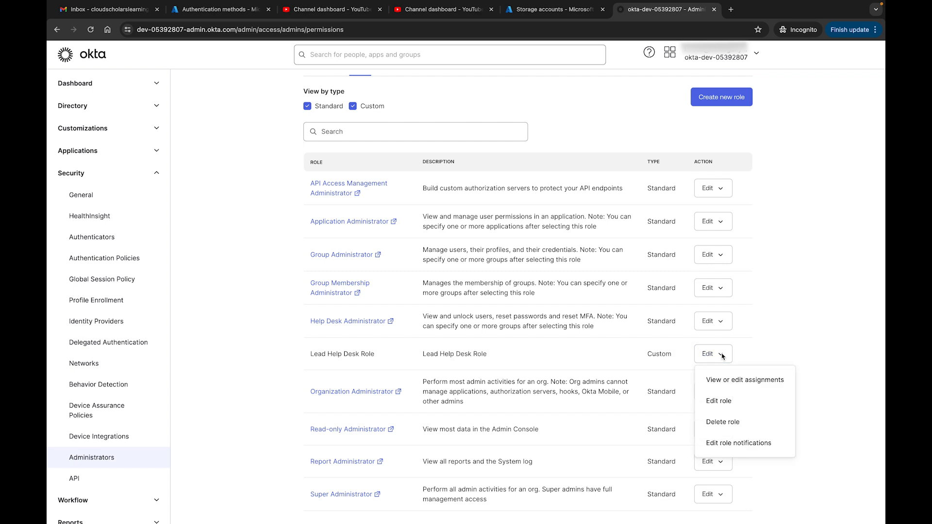
mouse_move(731, 403)
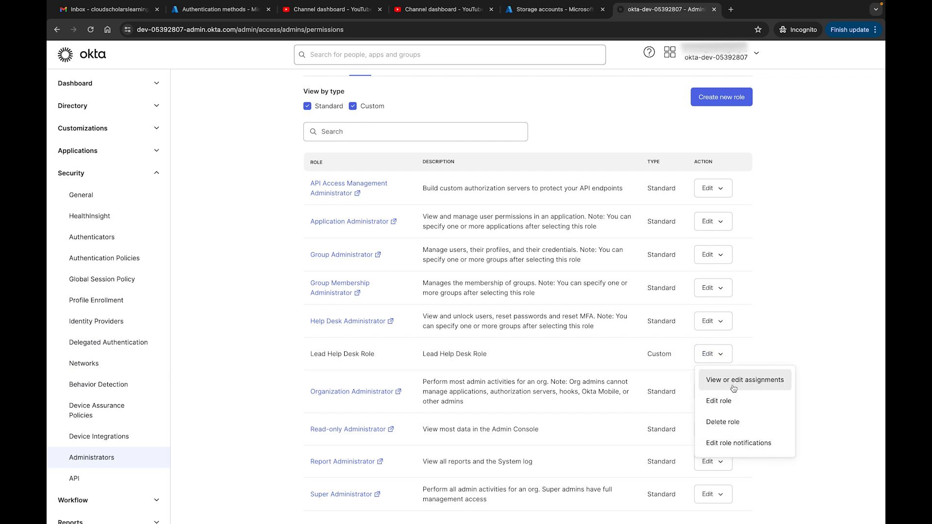
click(745, 380)
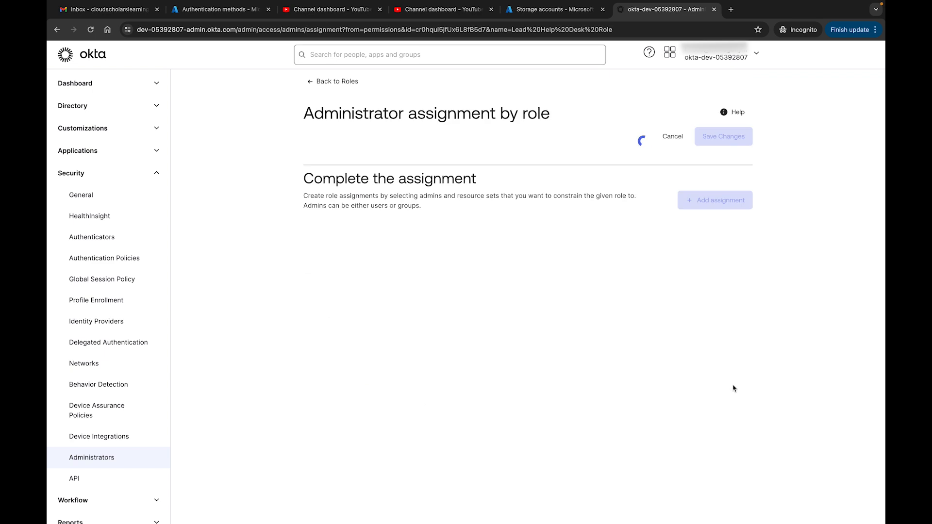
click(713, 200)
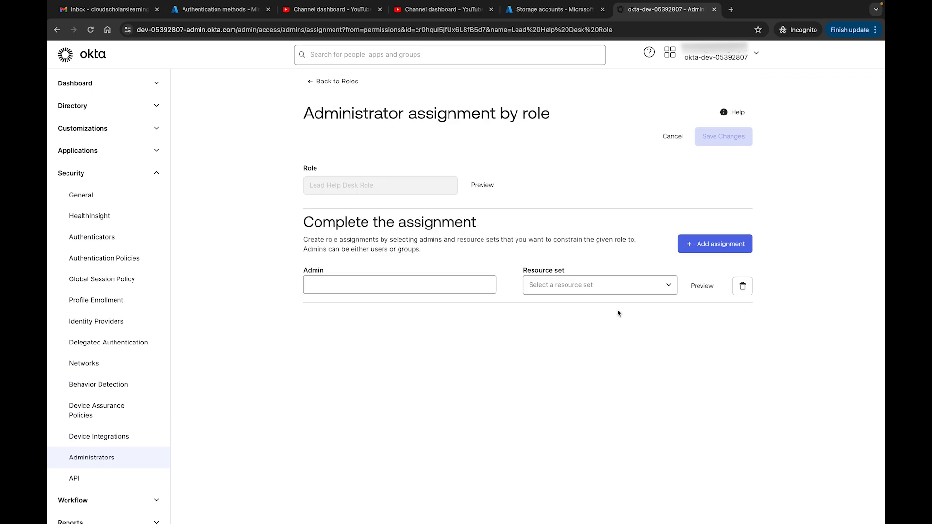
click(334, 81)
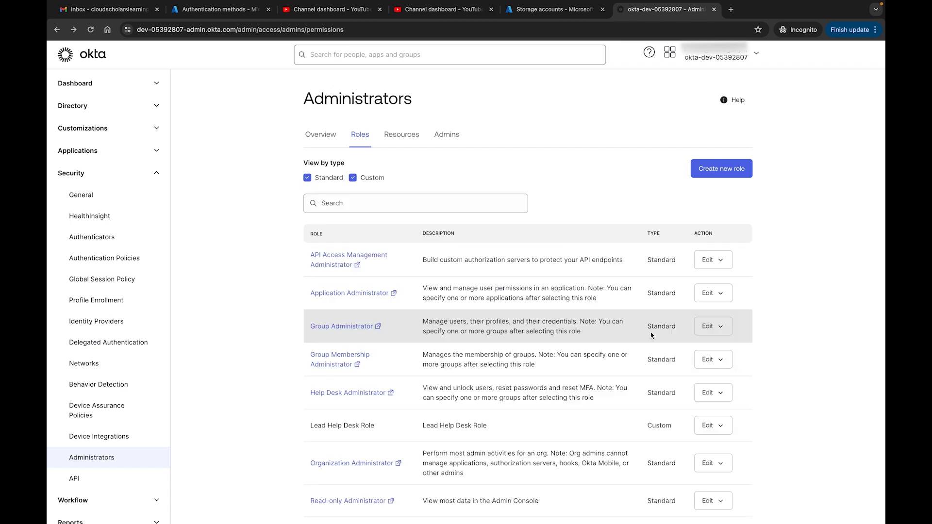
click(720, 352)
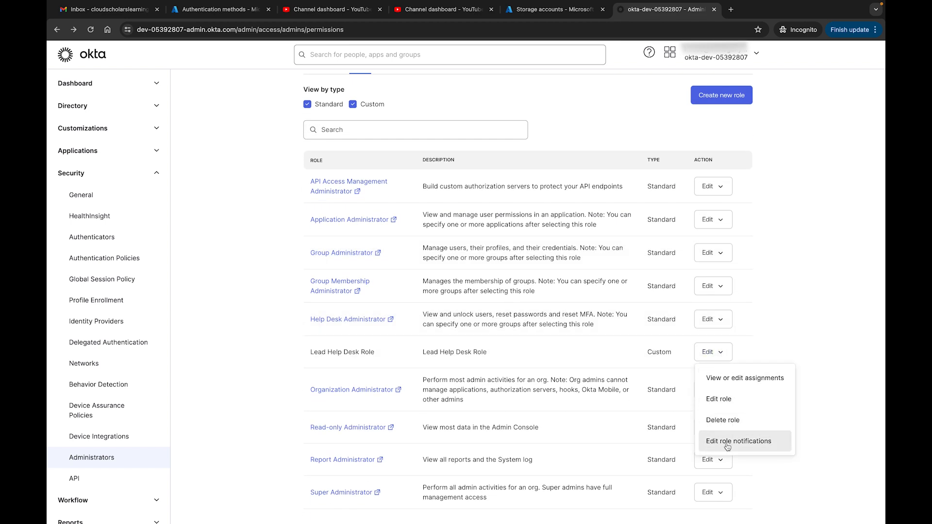
click(738, 441)
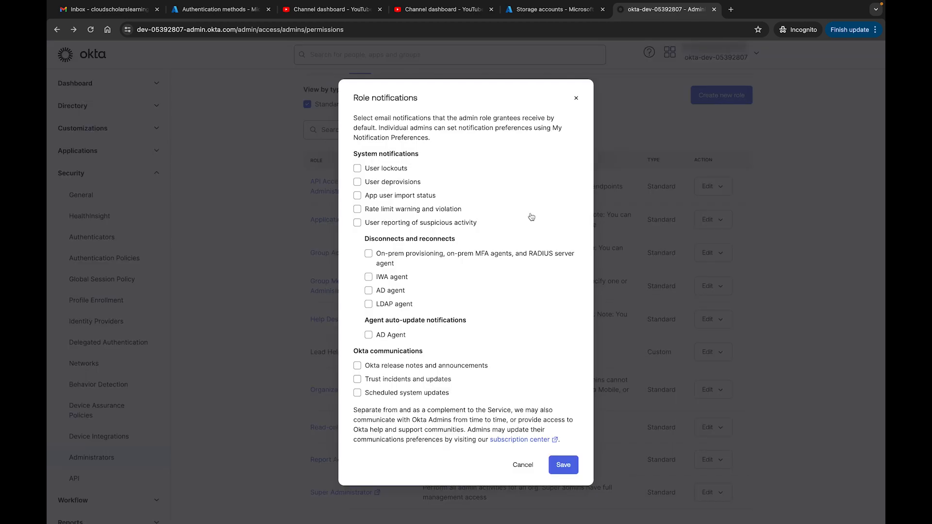
mouse_move(518, 128)
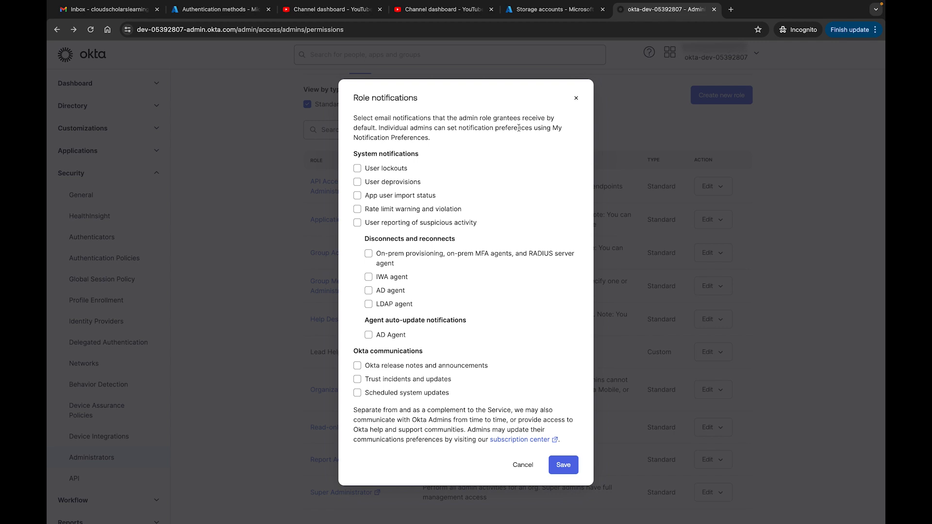
mouse_move(373, 168)
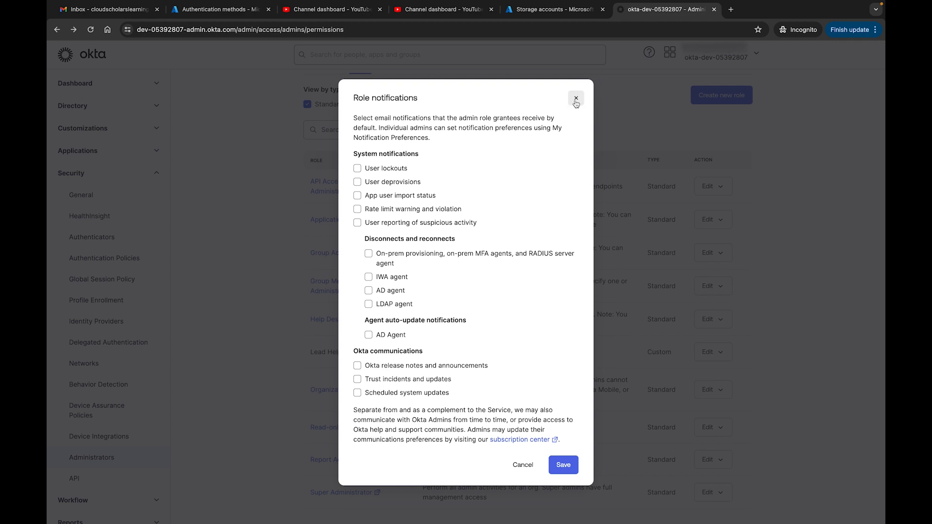
click(575, 97)
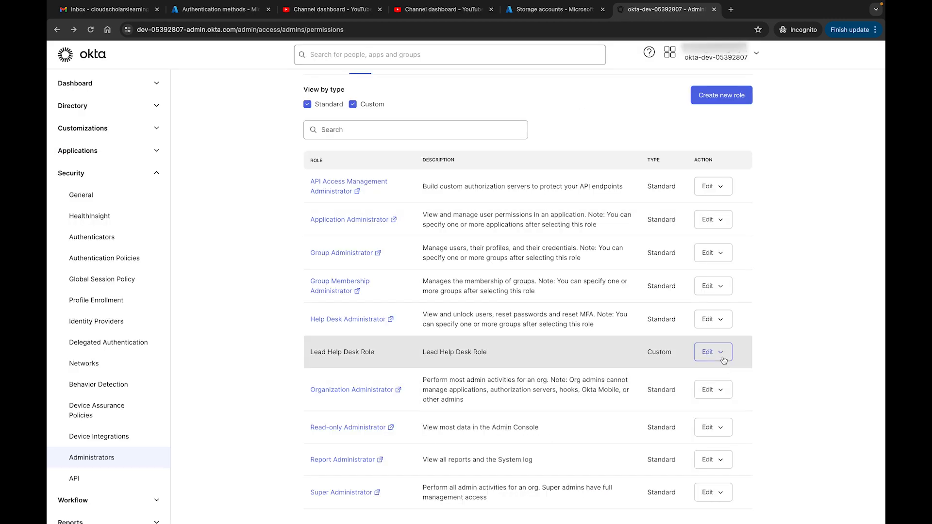
Assign Lead Help Desk Role to the CourseTrainer user with the superhelpdesk resource set, unsaved
click(720, 352)
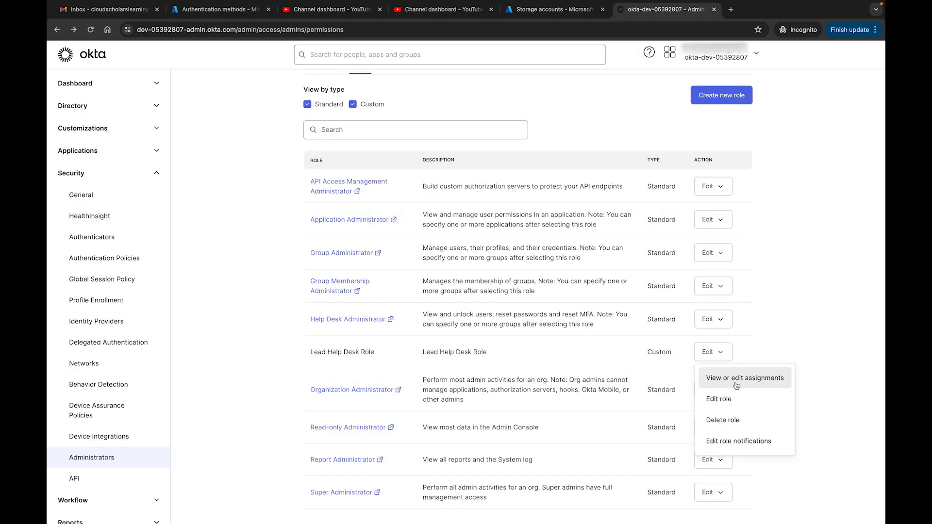
click(744, 378)
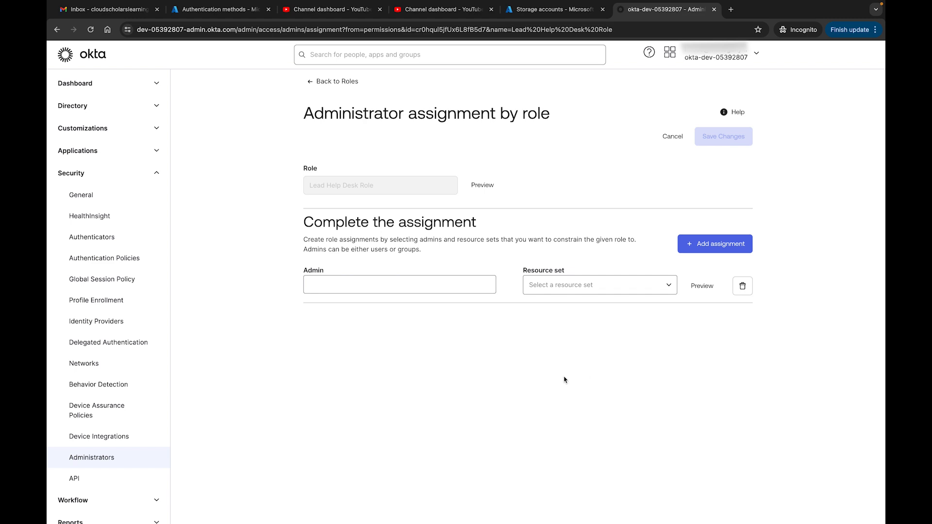
click(399, 285)
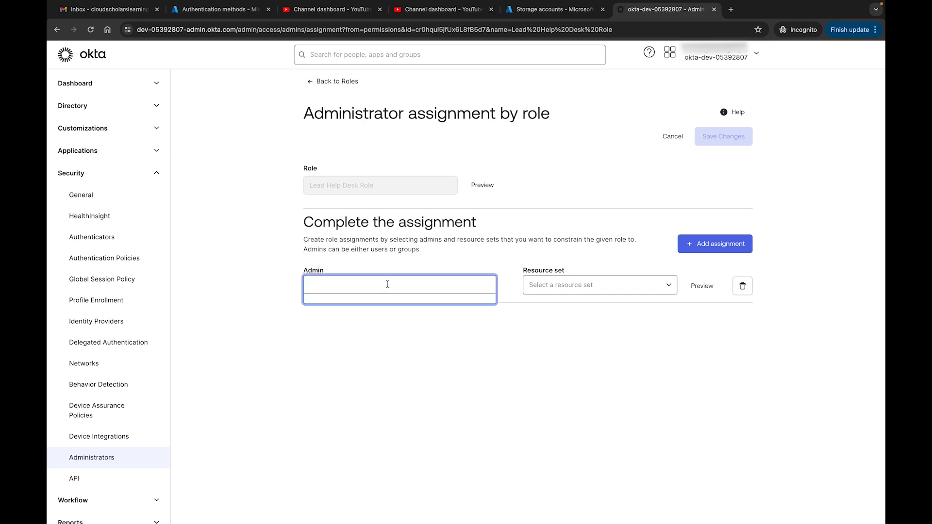
text(JS)
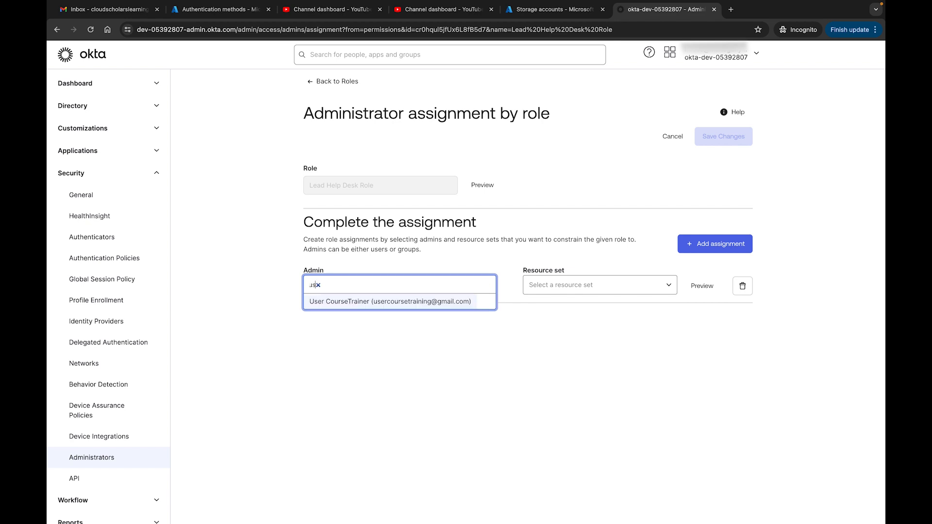
click(387, 301)
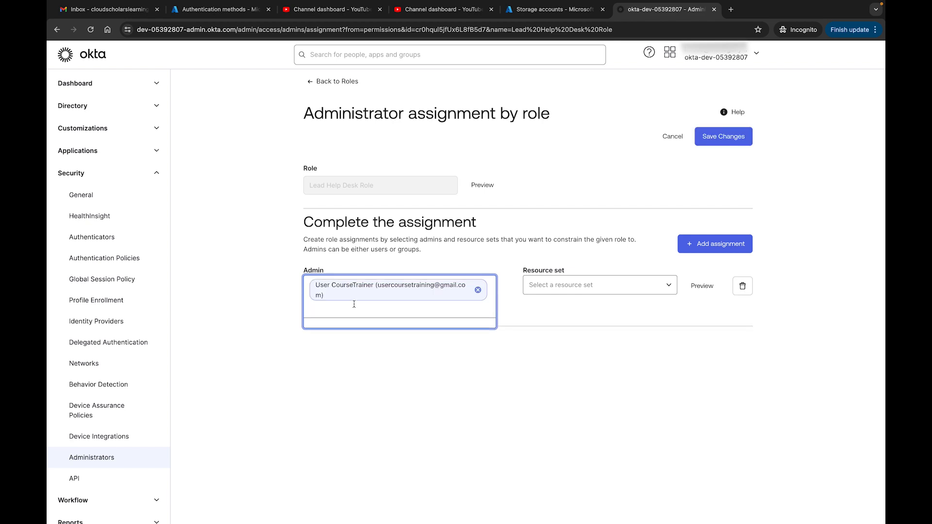
click(597, 284)
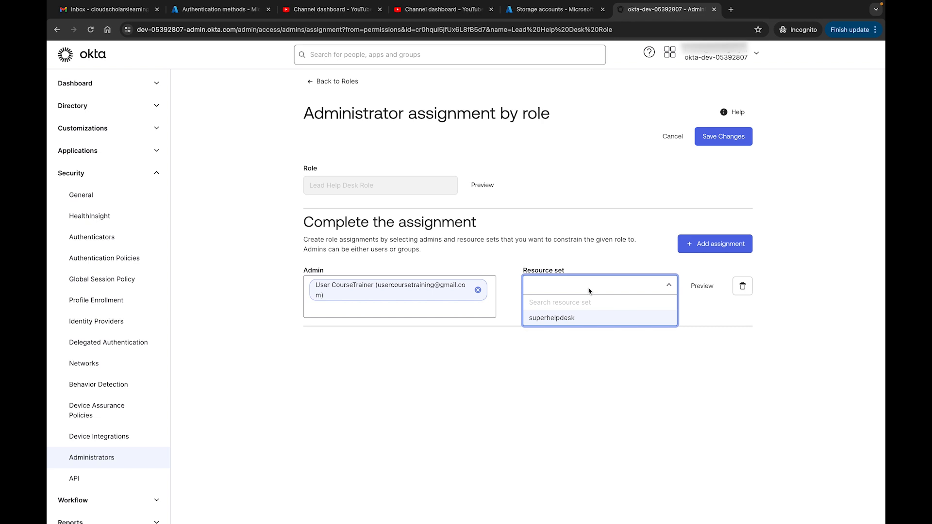
click(550, 318)
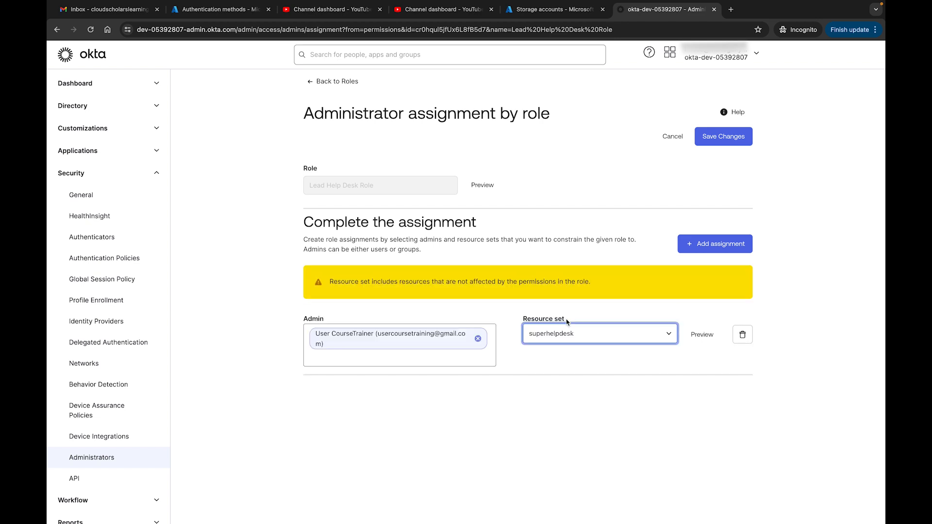
mouse_move(431, 290)
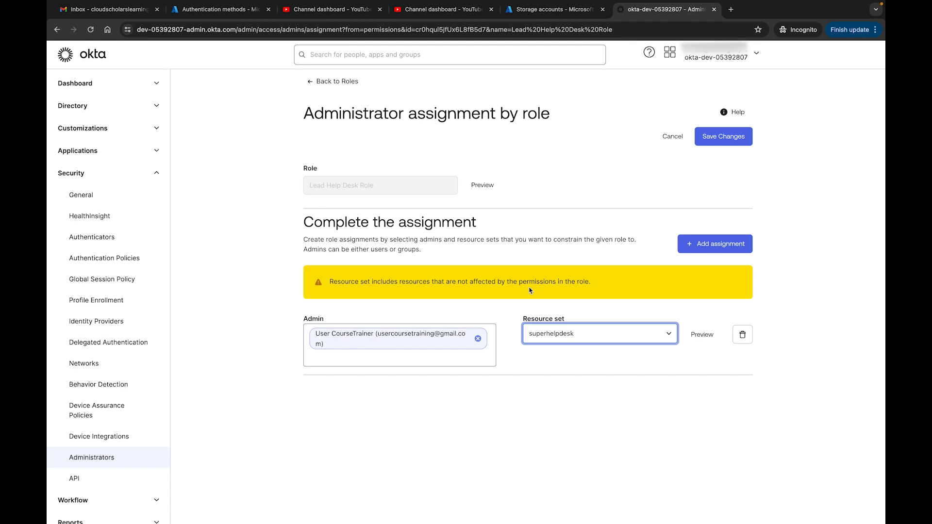
mouse_move(606, 306)
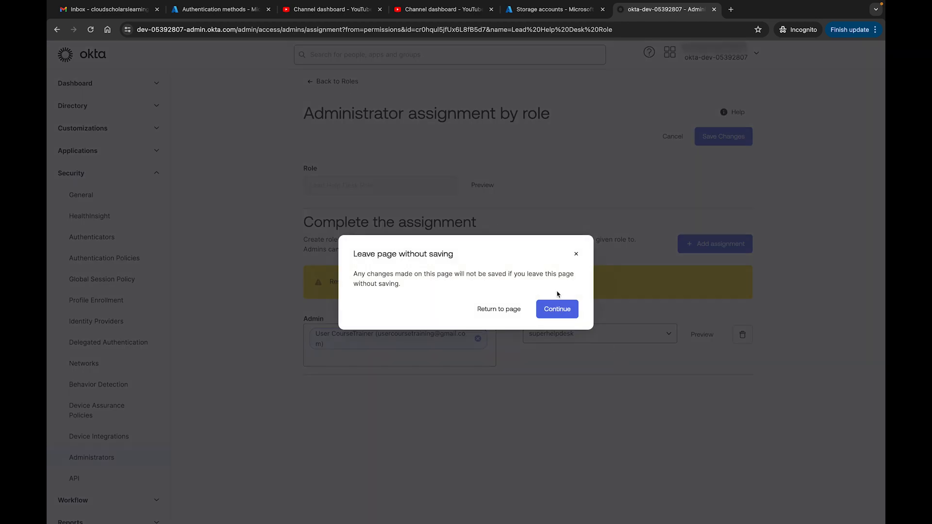
Edit the superhelpdesk resource set to remove Support Cases, leaving all groups and all users, and save
click(557, 309)
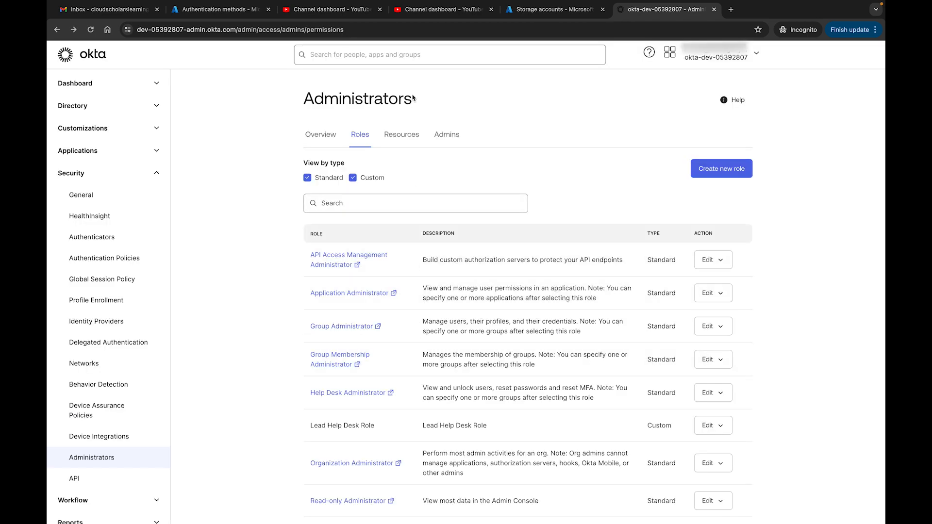
click(401, 134)
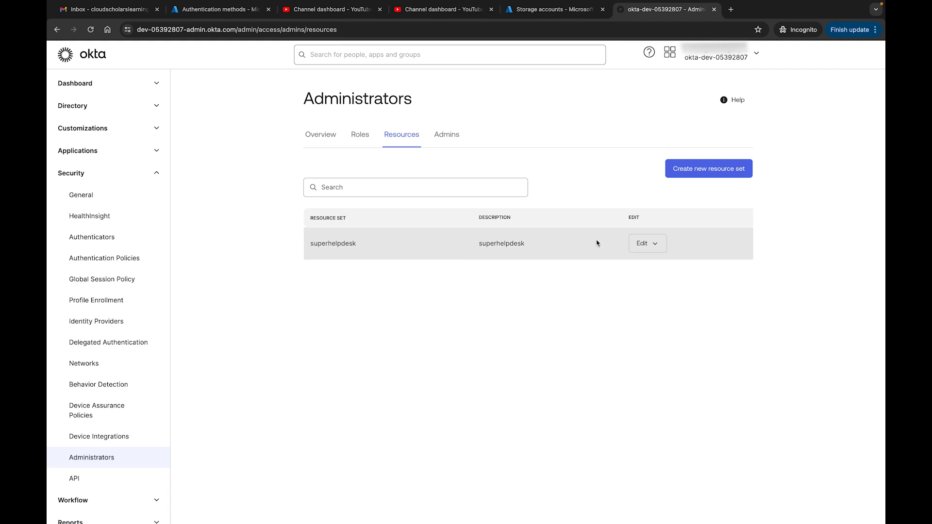
click(646, 243)
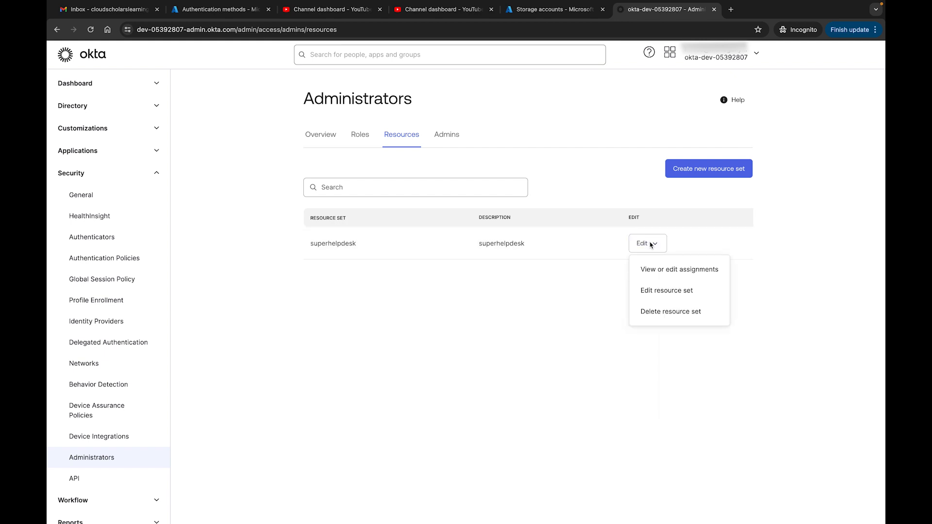
click(667, 290)
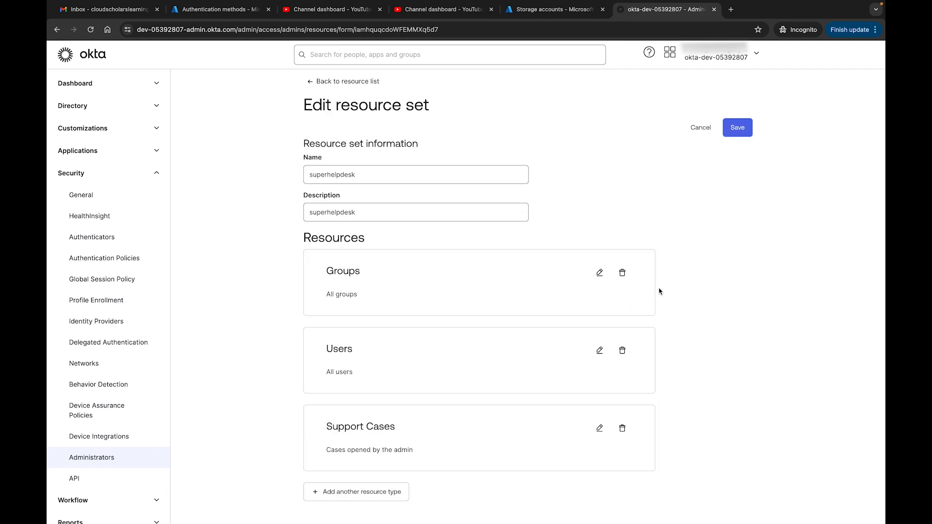
scroll(down, 3)
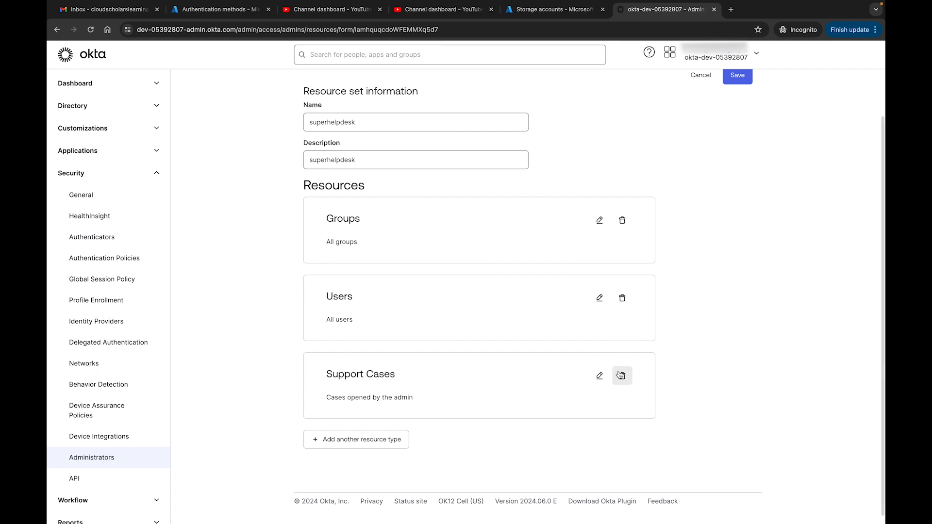
click(622, 375)
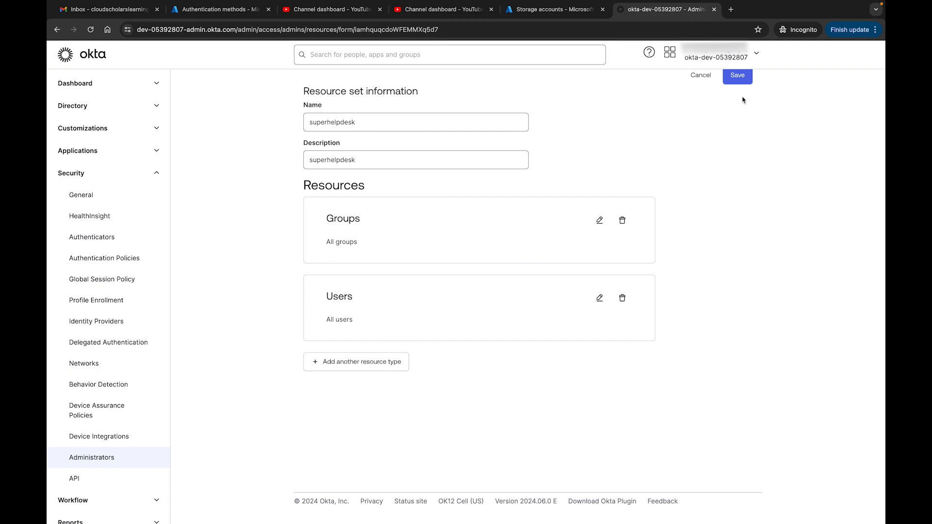
click(737, 76)
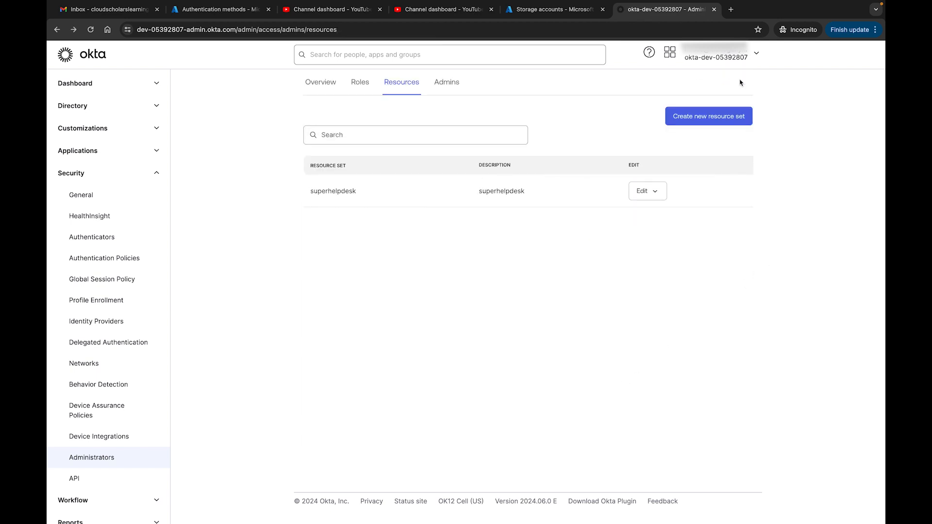
Bring up the admin roles list and the actions for Lead Help Desk Role
click(360, 82)
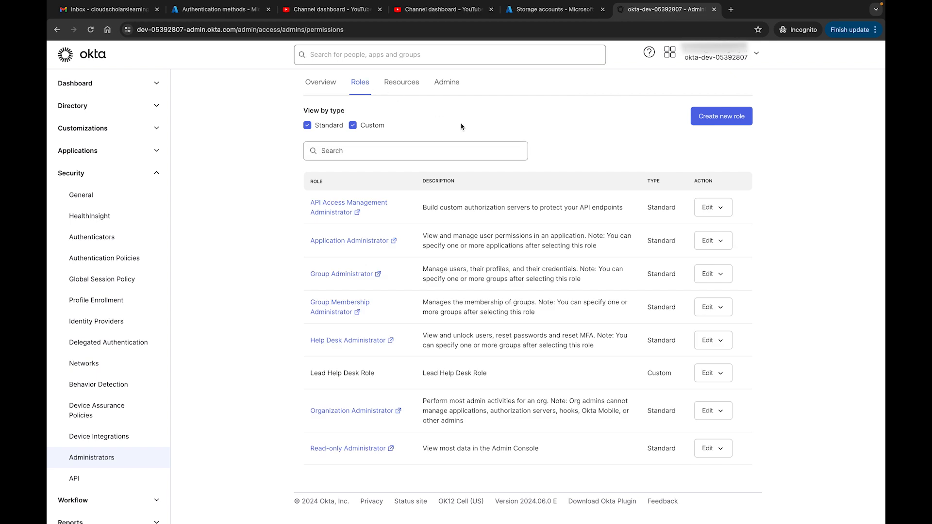
click(721, 373)
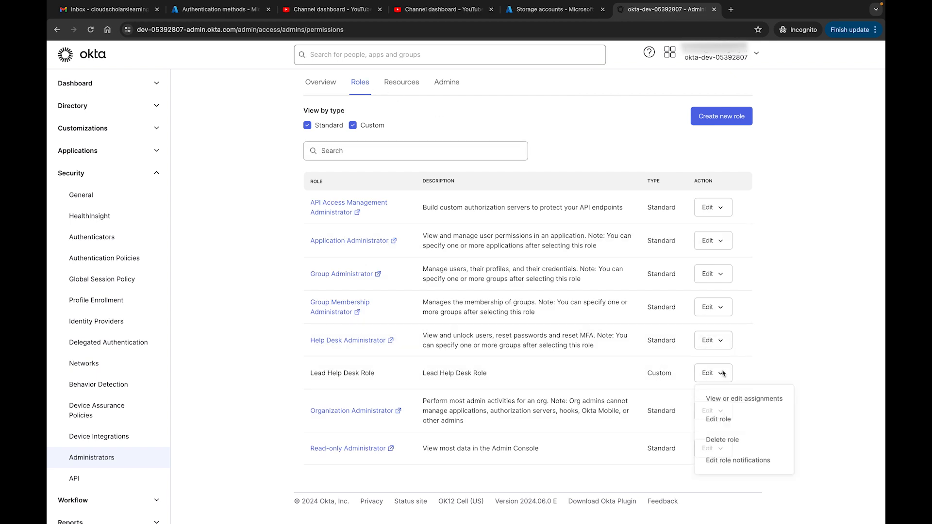
Assign Lead Help Desk Role to User CourseTrainer scoped to the superhelpdesk resource set and save changes
click(744, 398)
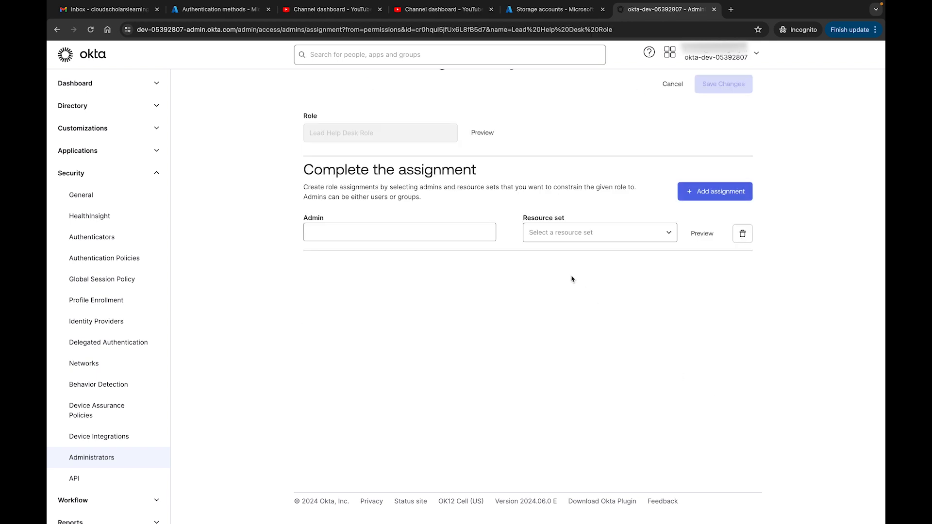
click(399, 232)
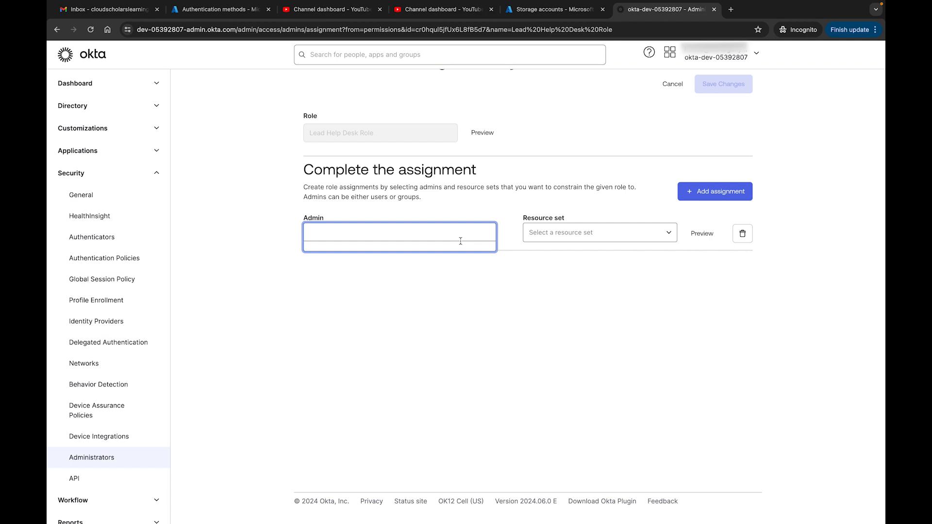
text(user)
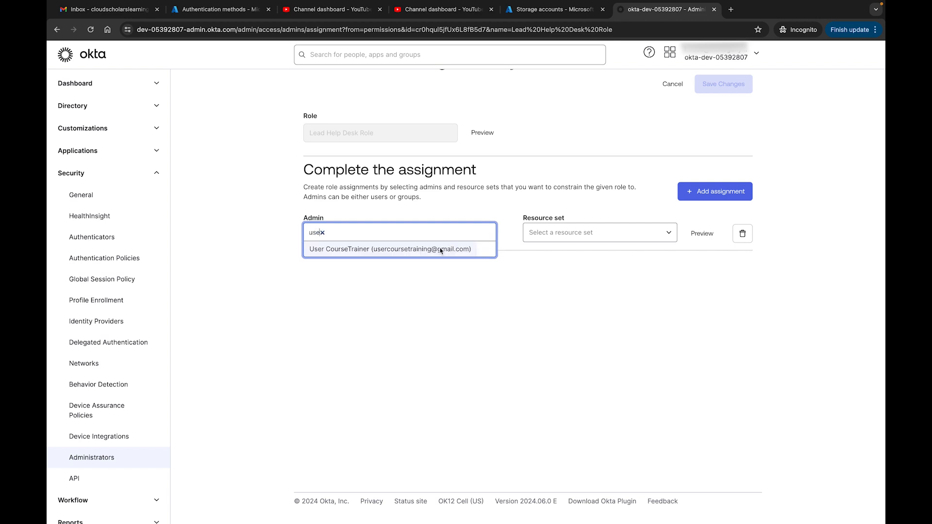
click(597, 232)
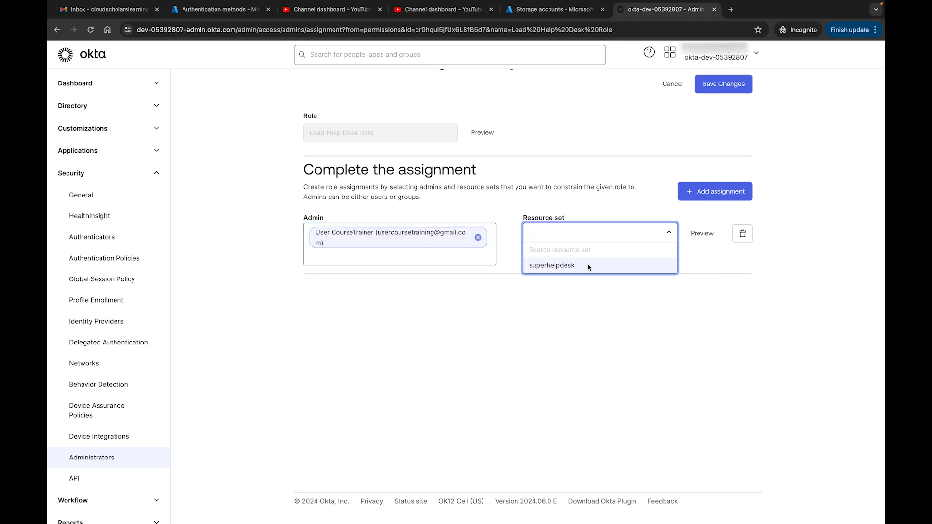
click(551, 265)
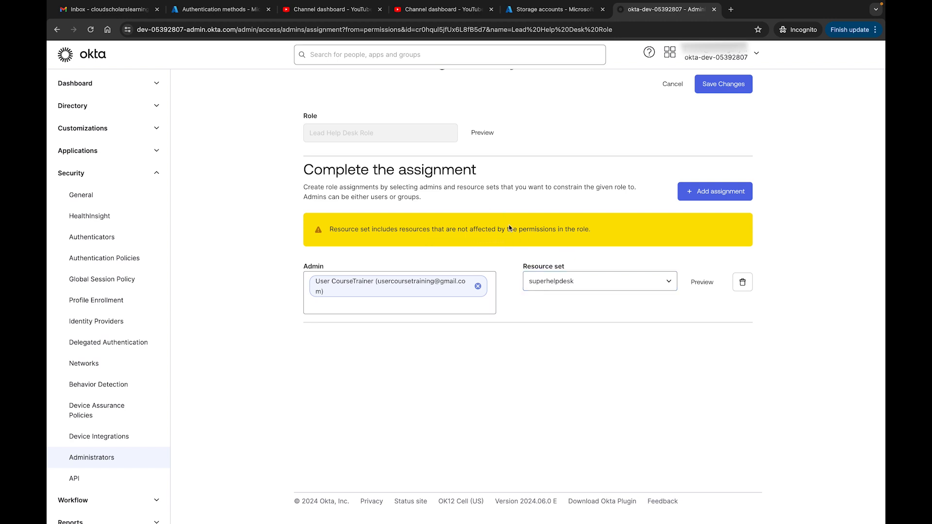
mouse_move(377, 250)
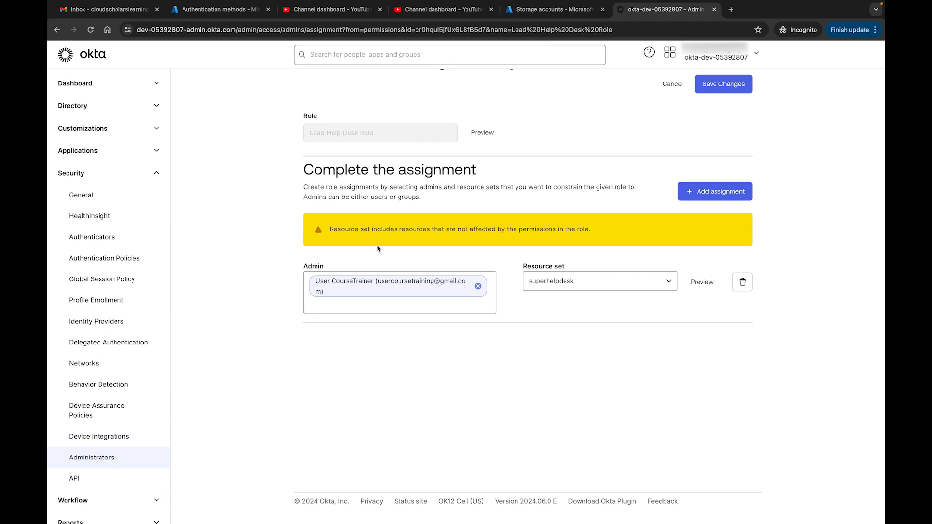
mouse_move(676, 235)
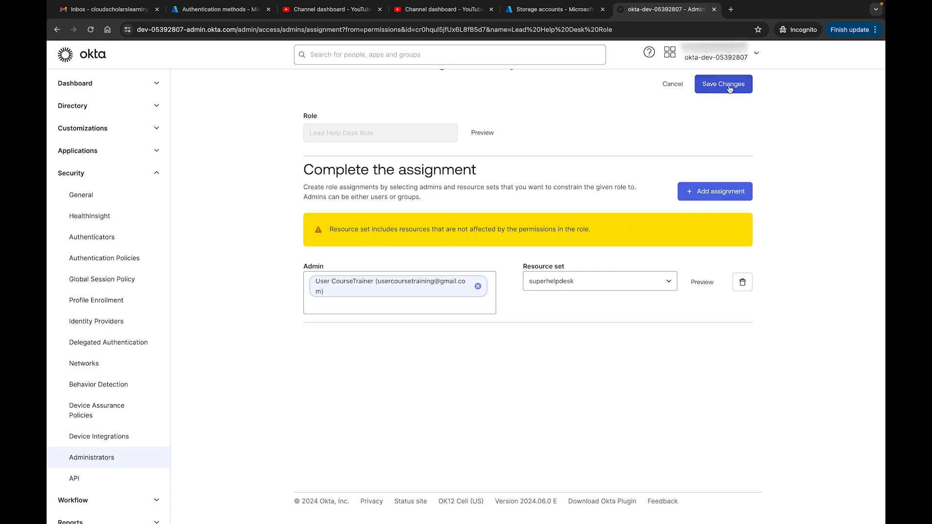
click(722, 84)
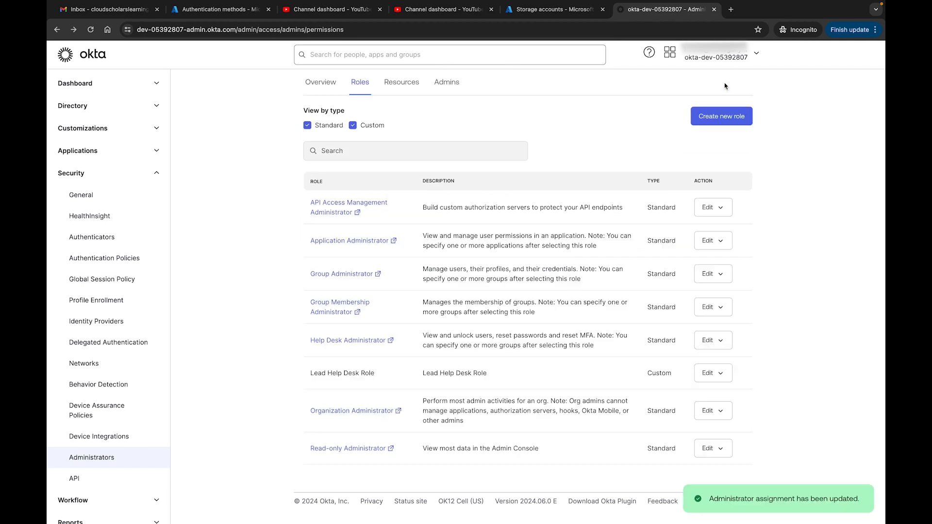
Navigate to Directory > People, listing the four active users
scroll(down, 3)
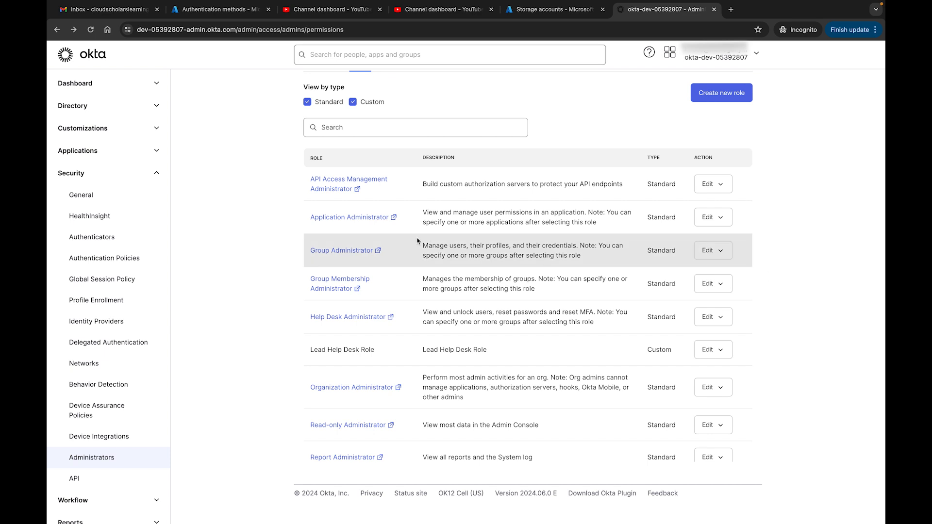
click(73, 106)
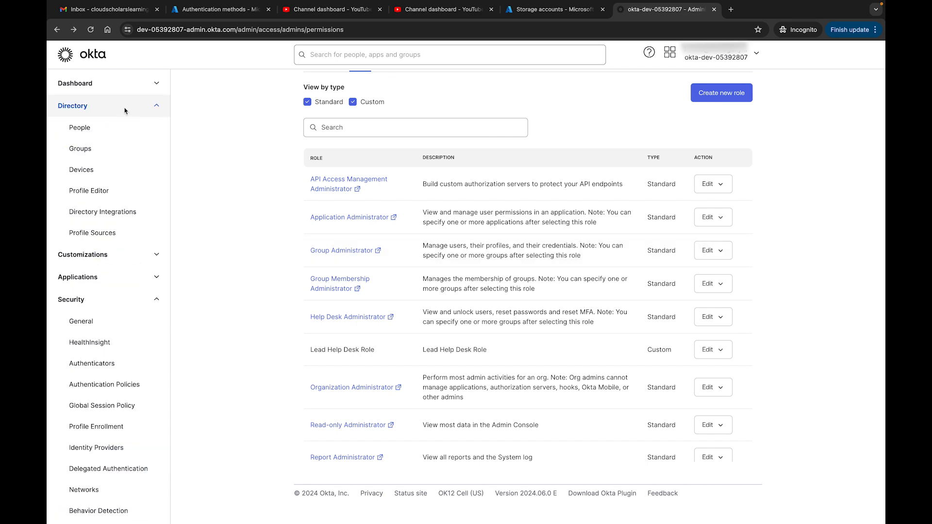
click(80, 127)
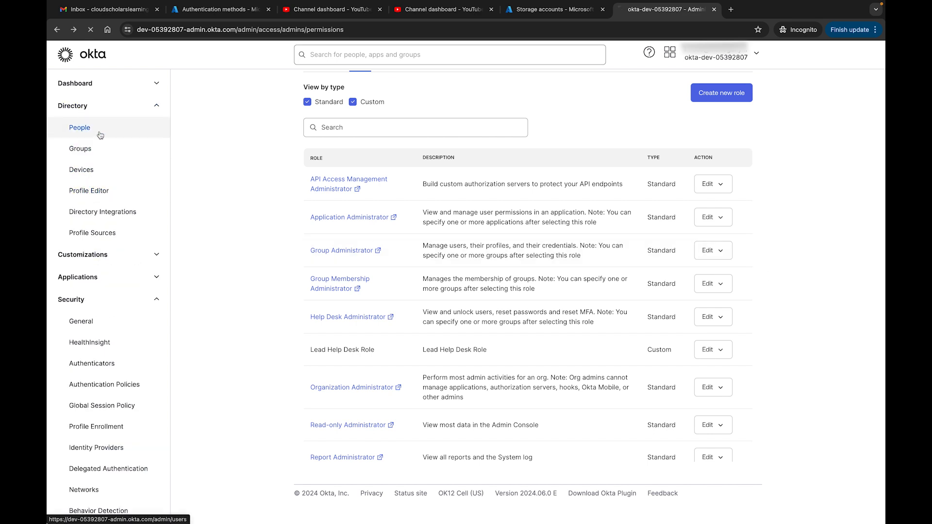
click(78, 128)
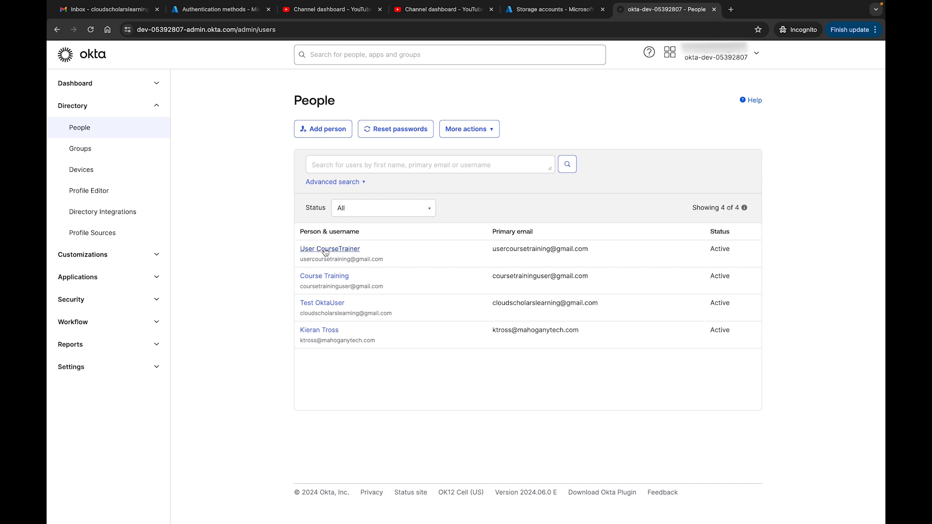
View User CourseTrainer's Admin roles, showing Lead Help Desk Role with superhelpdesk
click(330, 249)
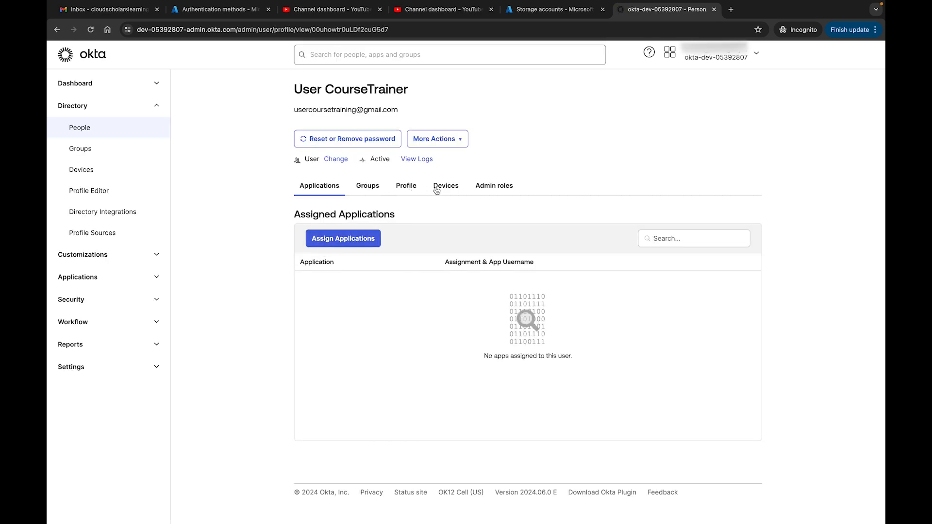
click(495, 185)
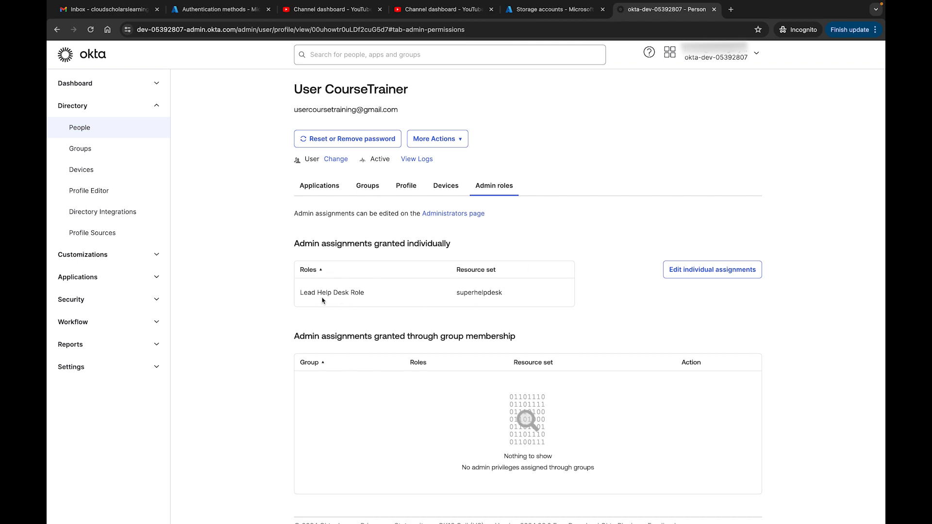
mouse_move(401, 297)
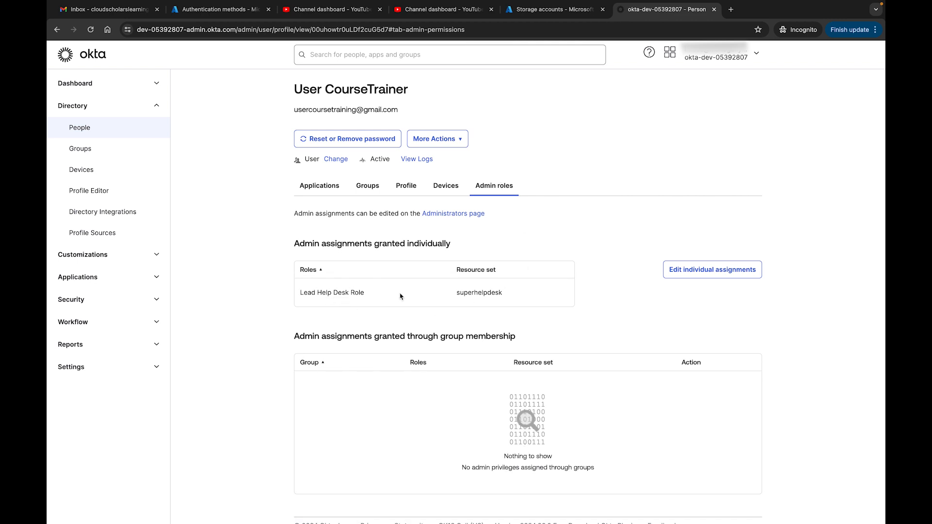
mouse_move(472, 288)
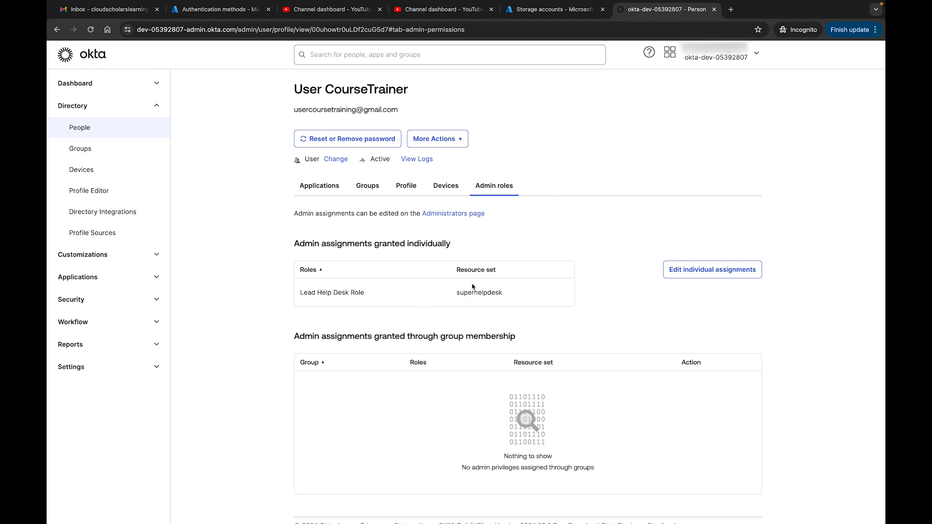
mouse_move(652, 315)
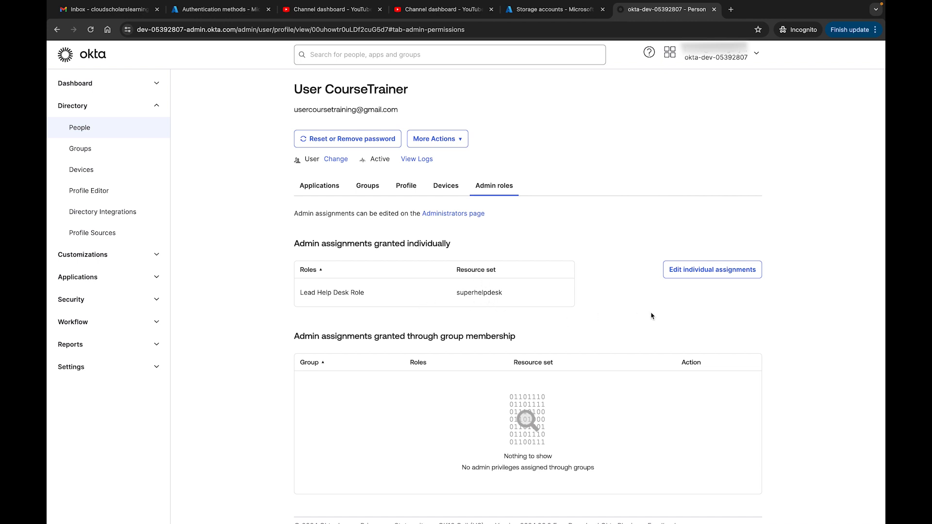